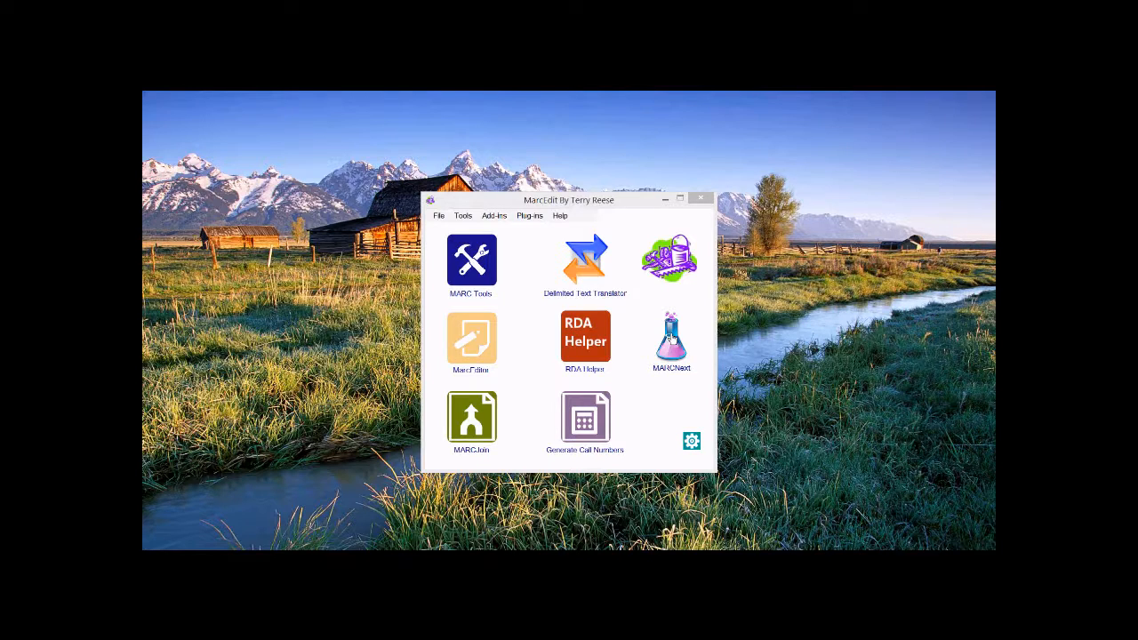
Step: Open the MARCNext tools page from the MarcEdit start screen
left_click(670, 336)
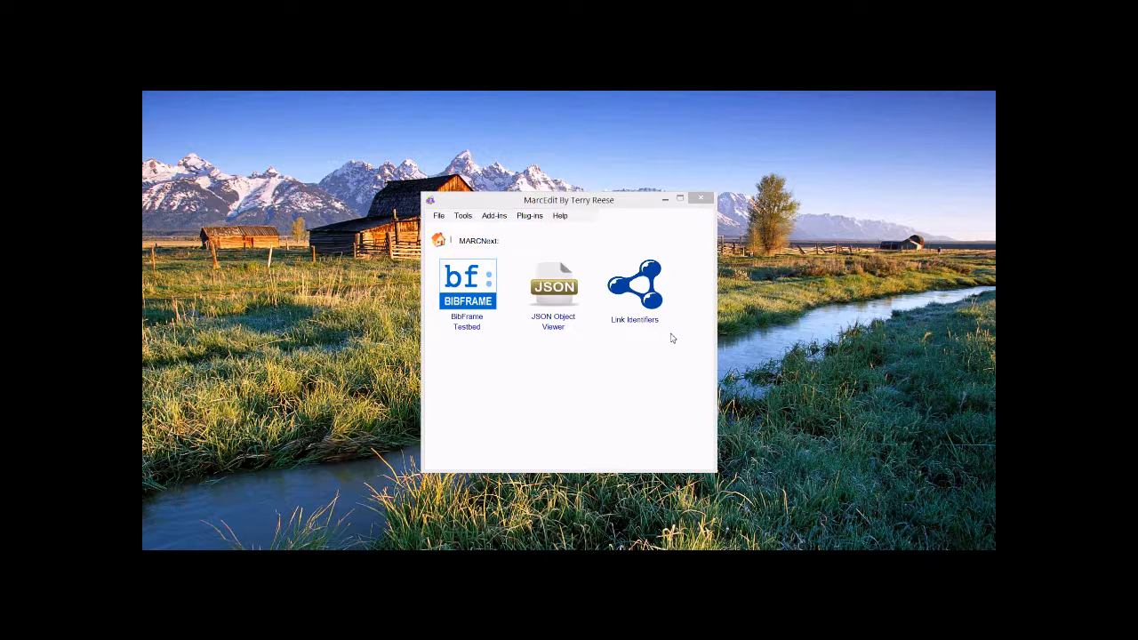
double_click(466, 285)
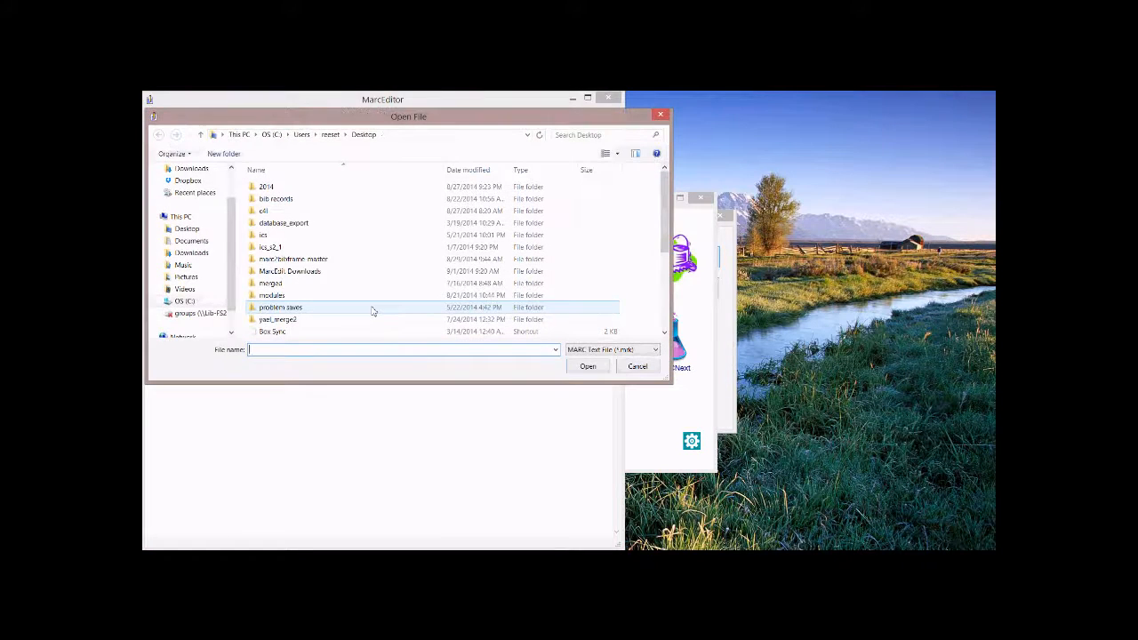
Step: Limit the Open File dialog listing to MARC Files
left_click(656, 348)
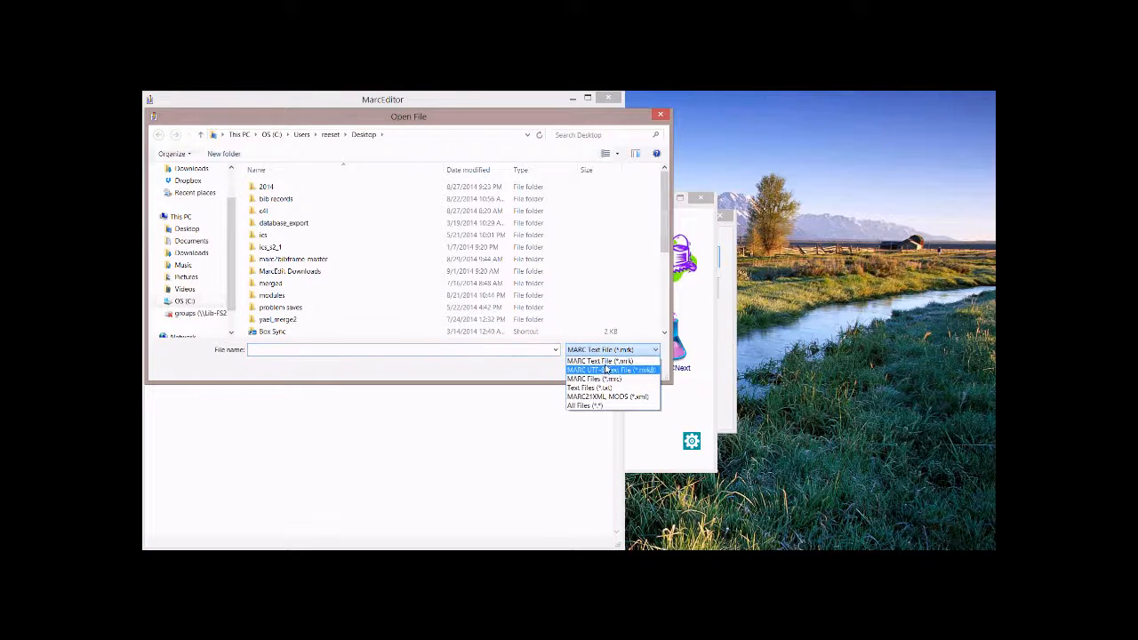
left_click(594, 380)
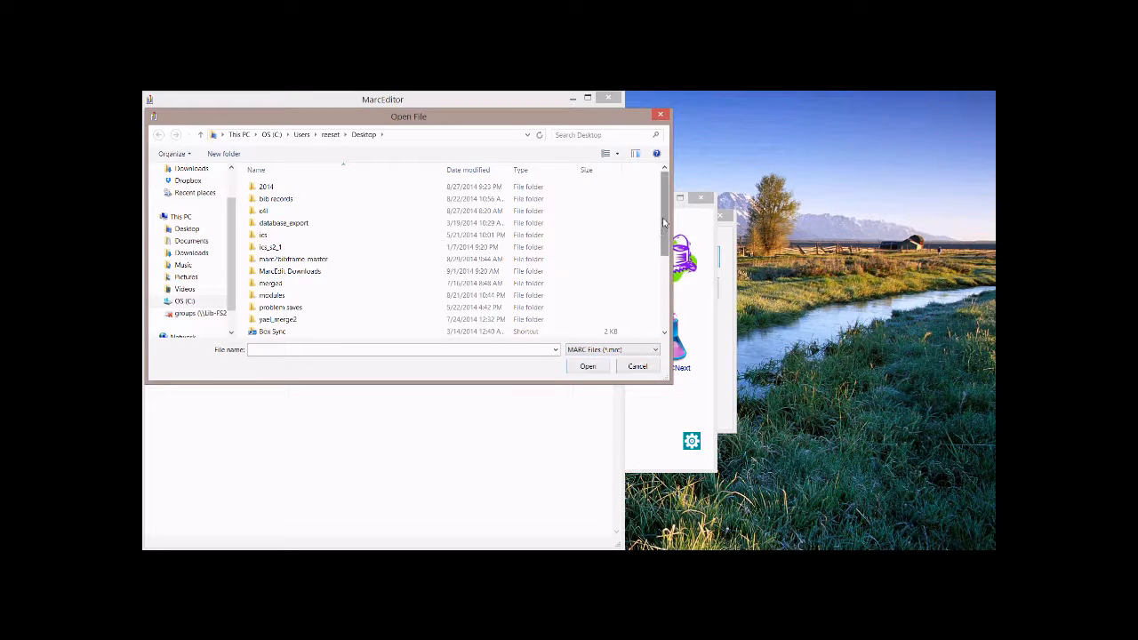
scroll("down", 3)
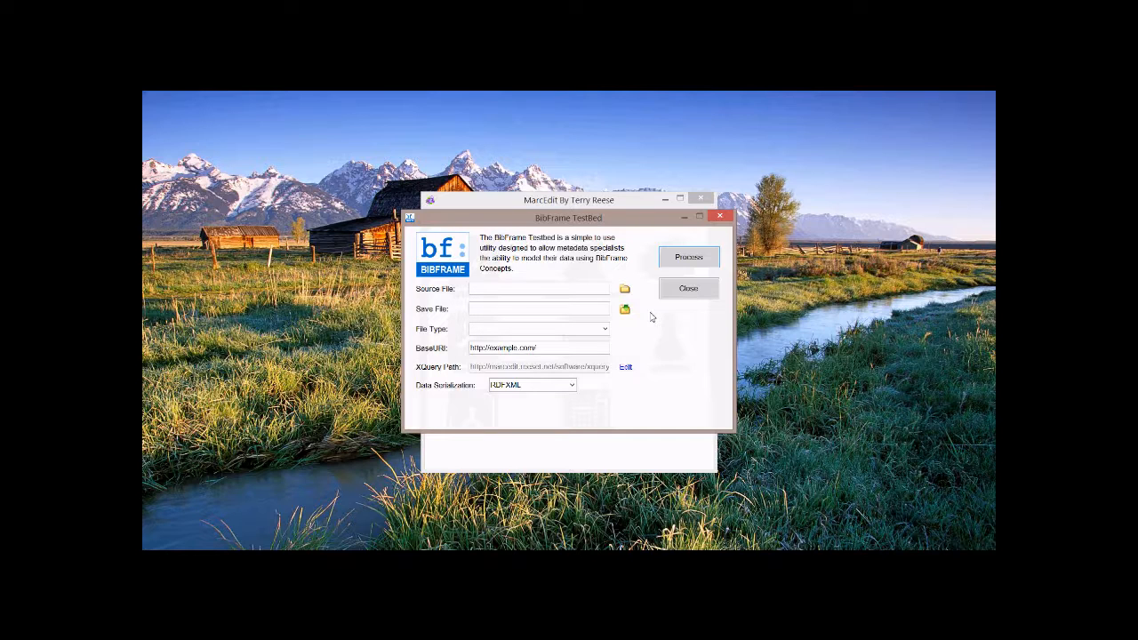
Step: Pick the Desktop .mrc file as source and the existing XML file as output, overwriting it
left_click(625, 288)
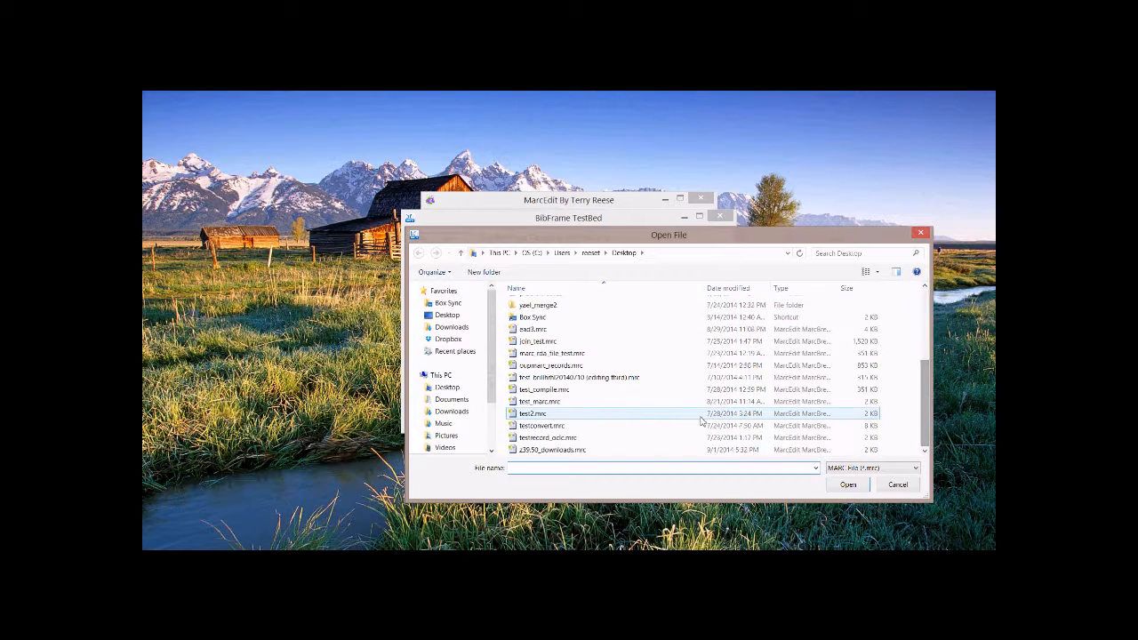
left_click(846, 483)
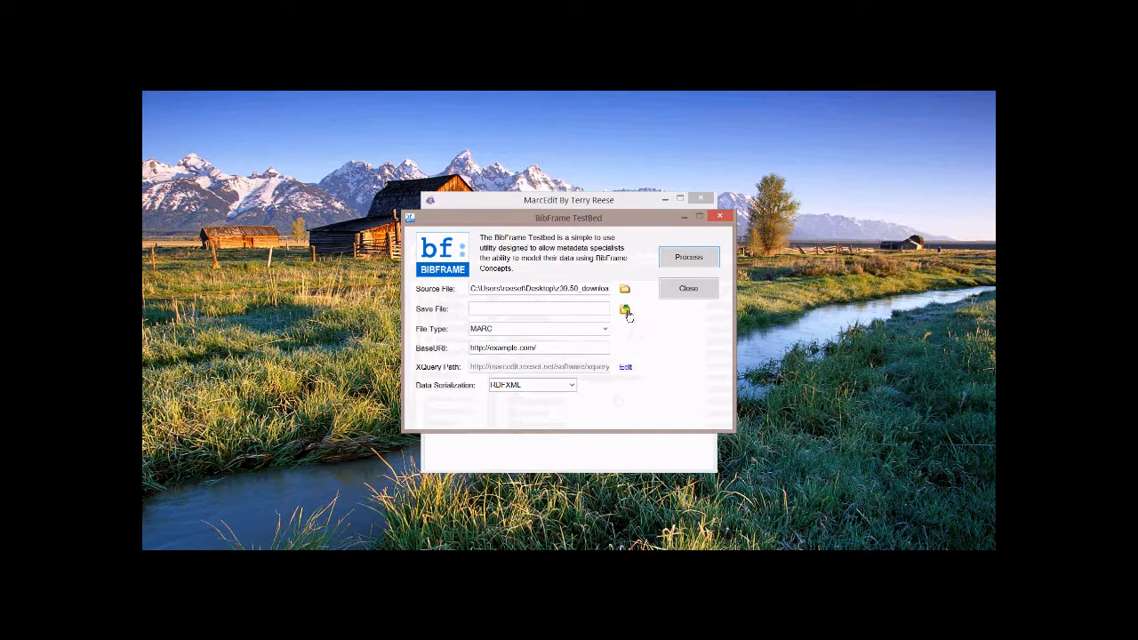
left_click(626, 309)
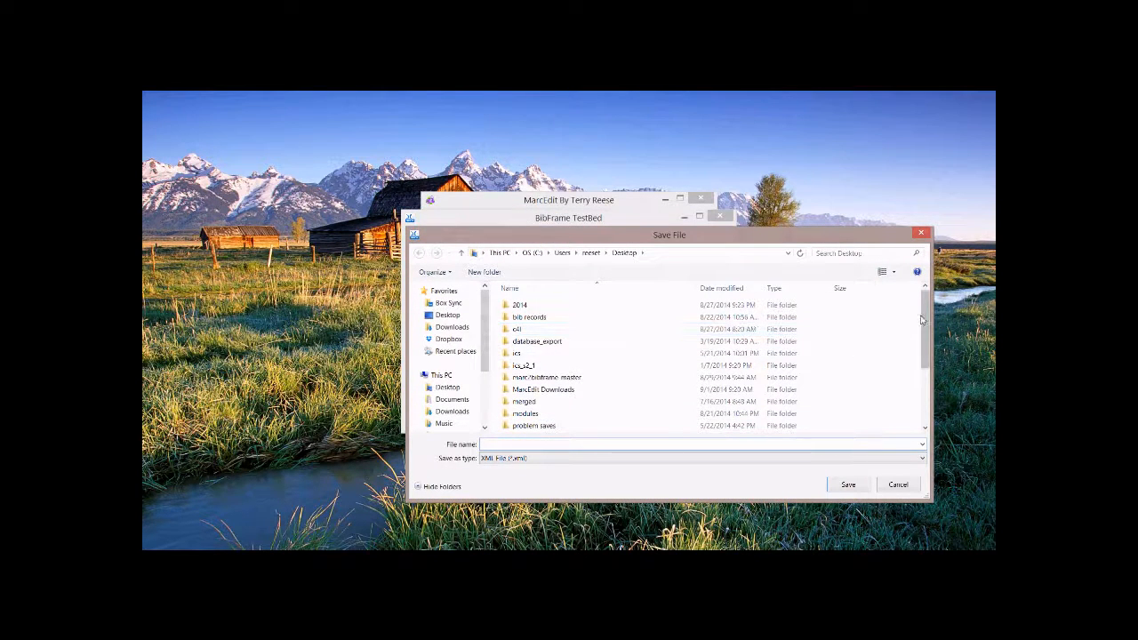
left_click(846, 484)
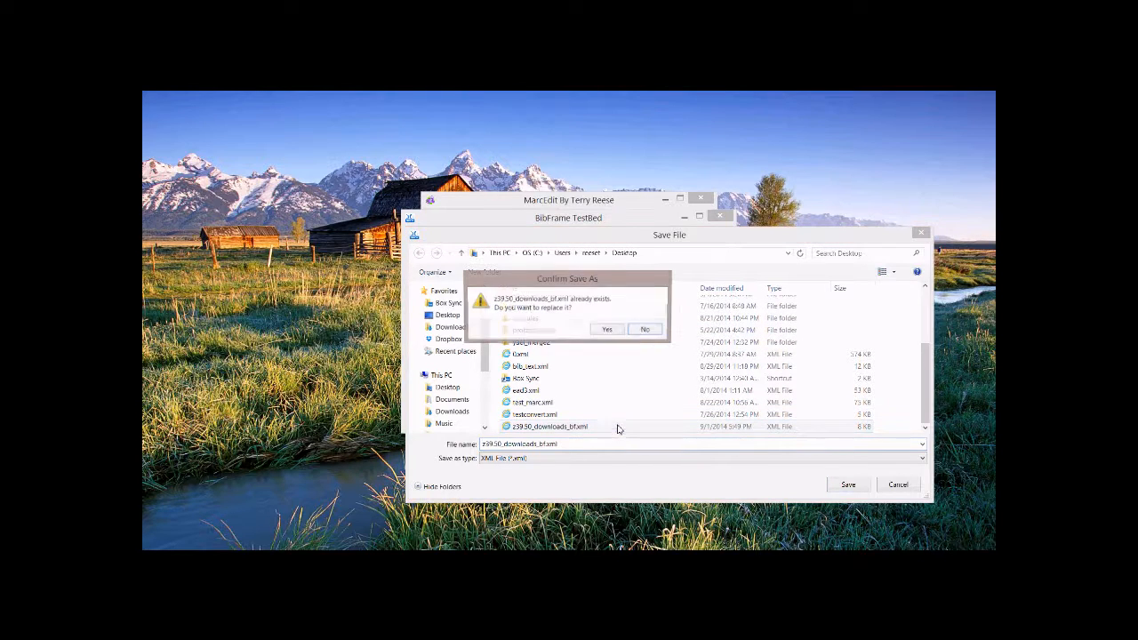
left_click(608, 329)
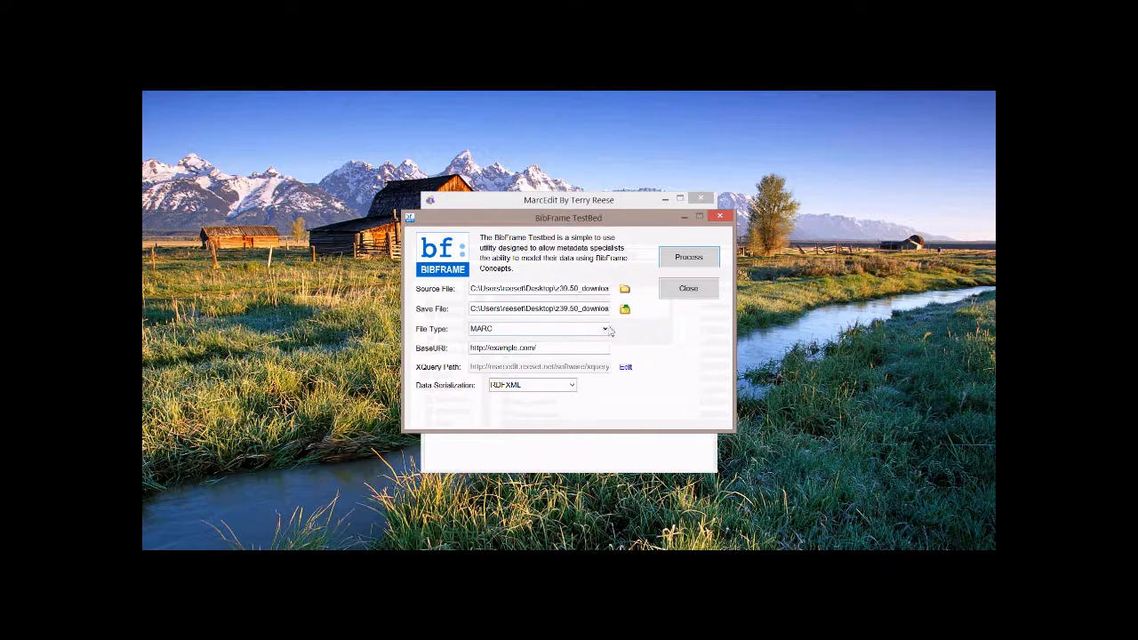
Step: Convert the MARC source to BibFrame RDF/XML and dismiss the Testbed
left_click(604, 329)
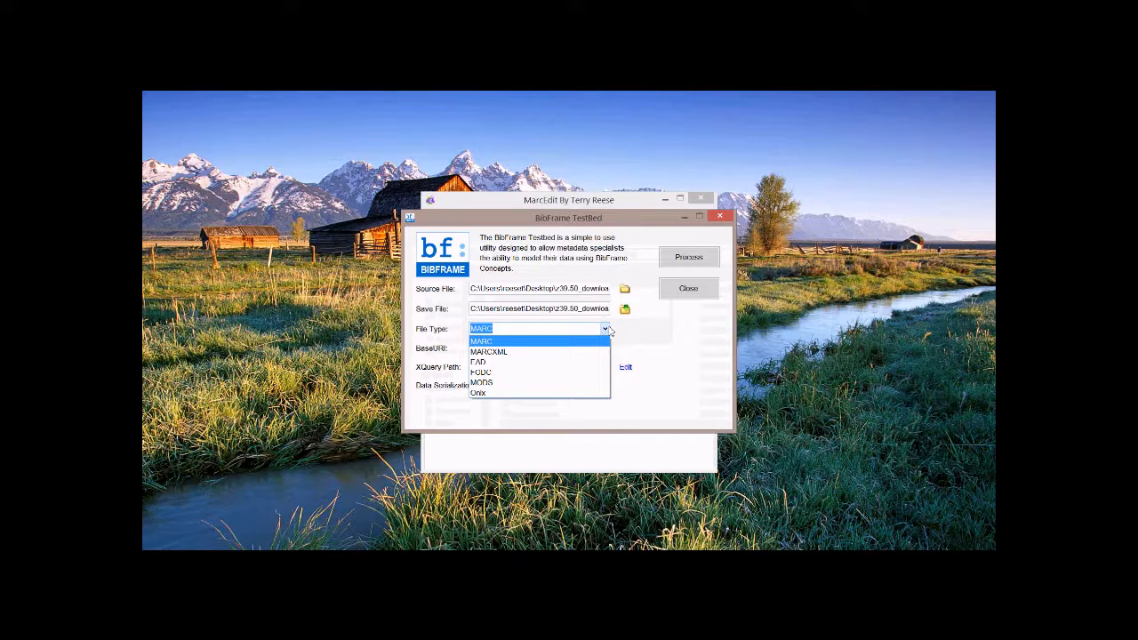
left_click(480, 341)
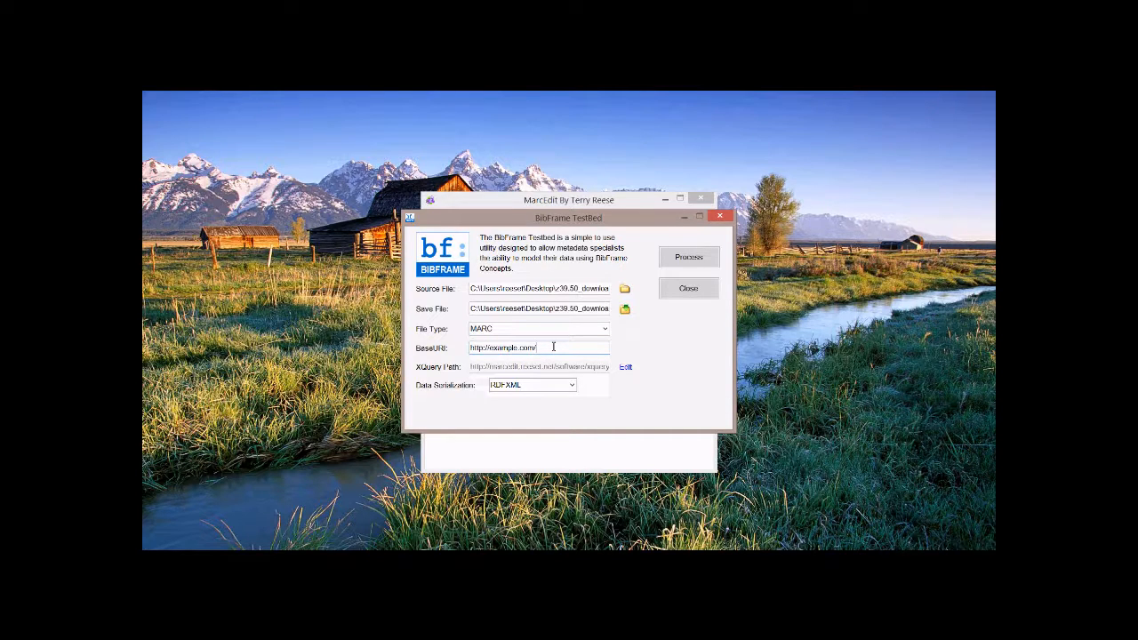
mouse_move(551, 372)
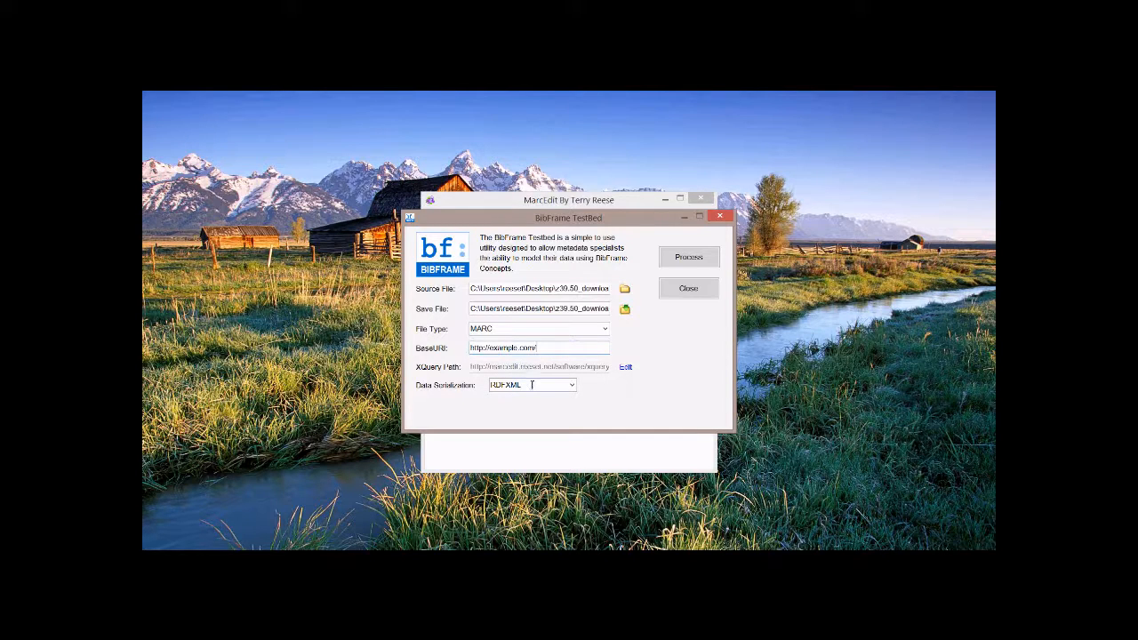
left_click(572, 384)
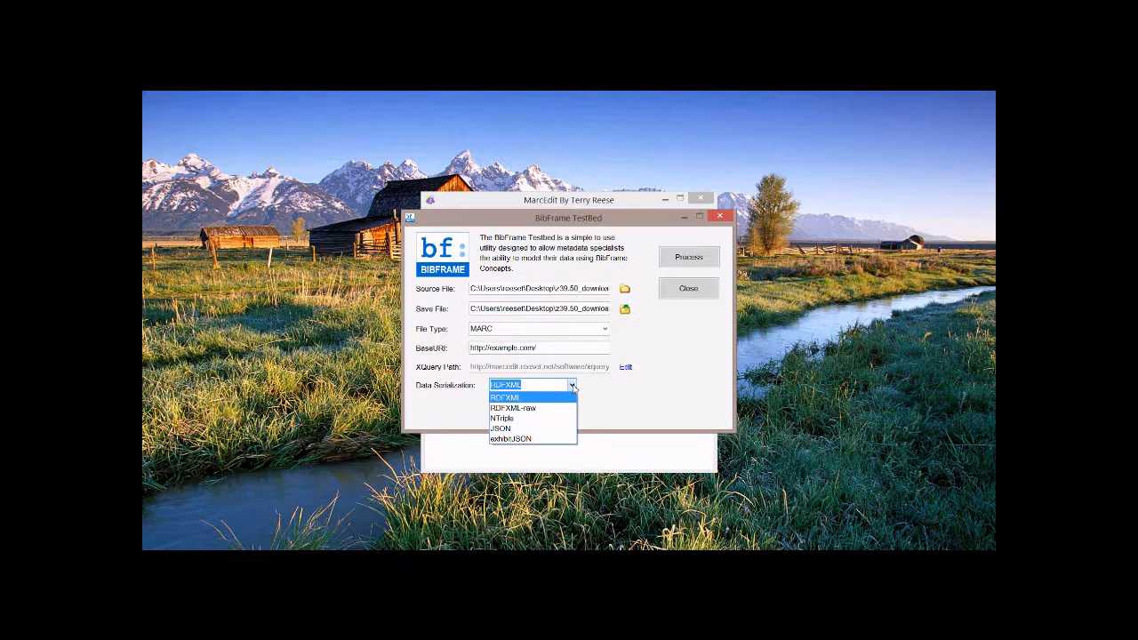
left_click(505, 384)
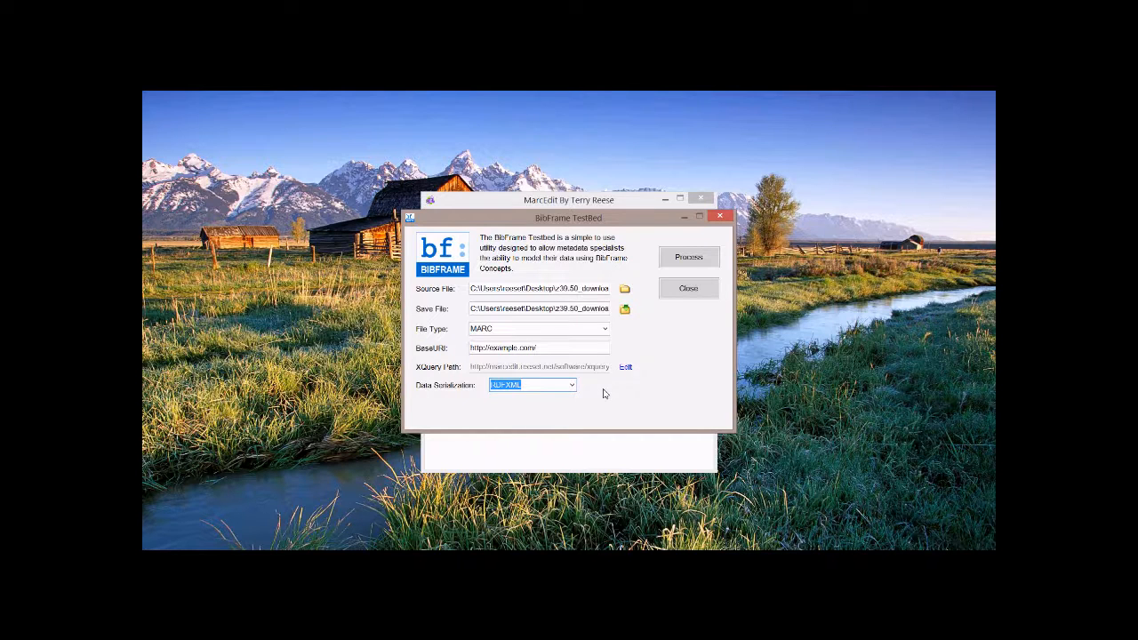
left_click(688, 256)
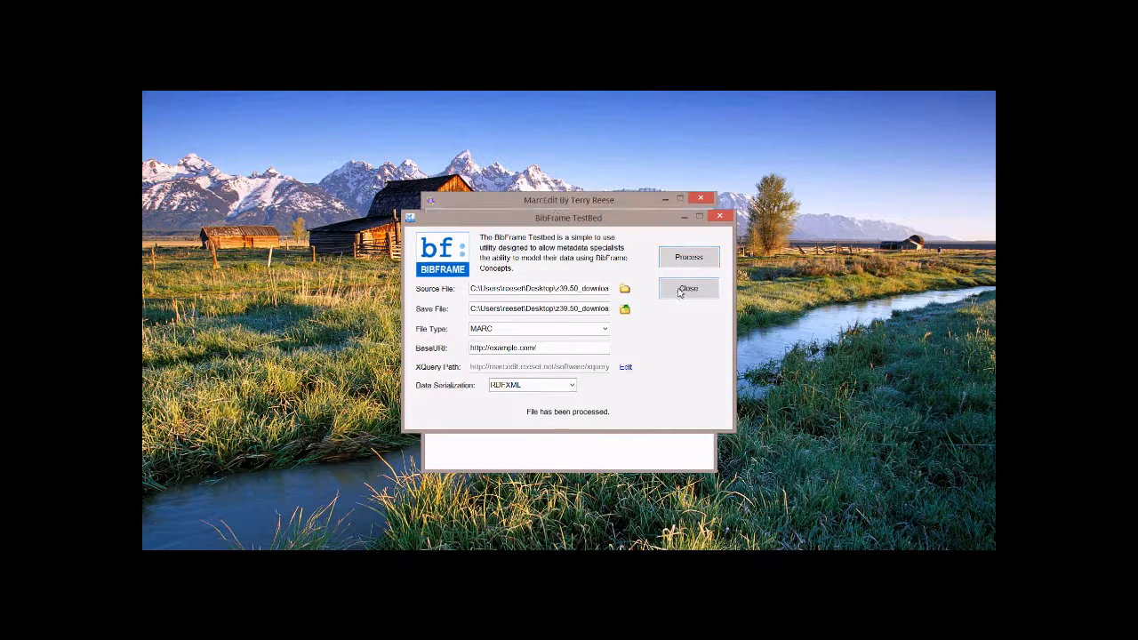
left_click(686, 288)
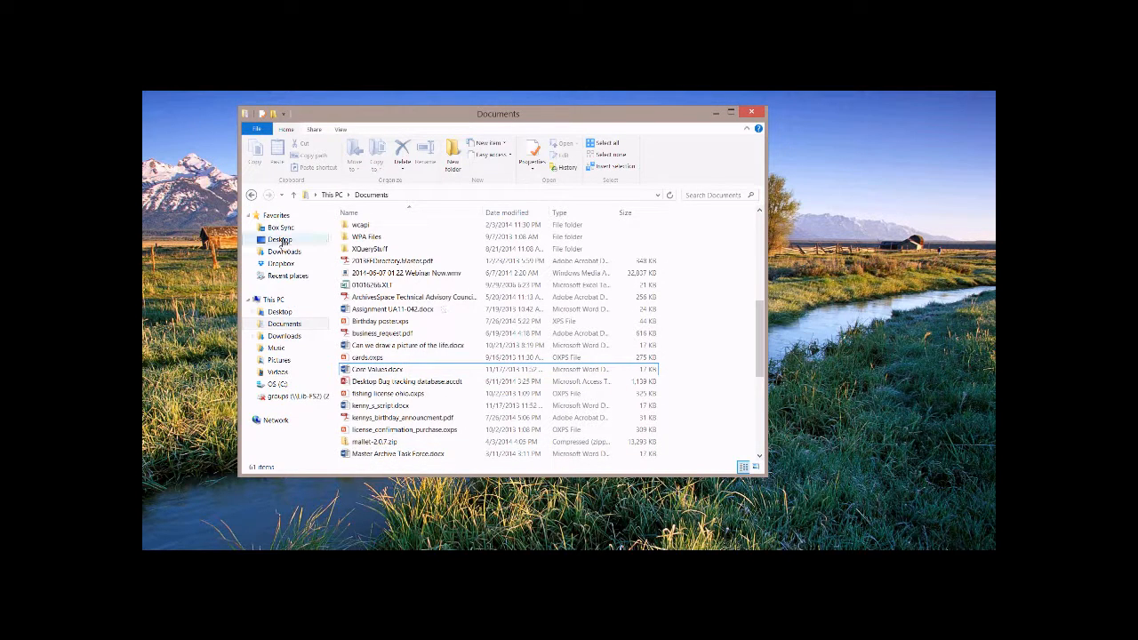
Step: Open the generated z3950_downloads_bf.xml file from the Desktop folder
left_click(281, 239)
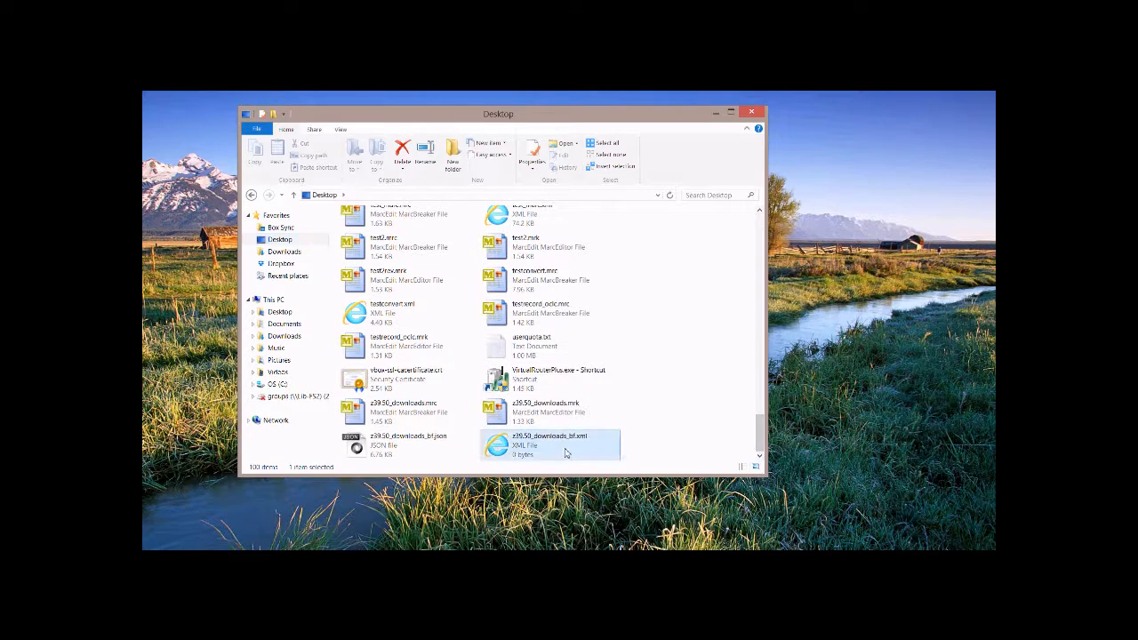
double_click(548, 441)
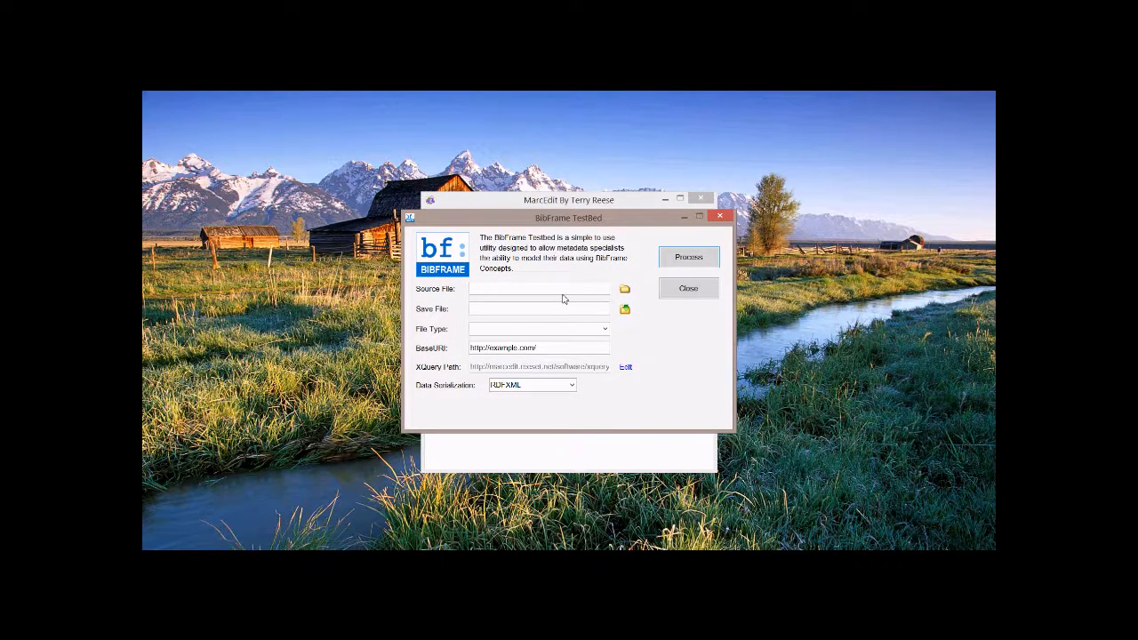
Step: Choose the Desktop EAD XML file as source and accept the suggested BibFrame XML save file
left_click(624, 288)
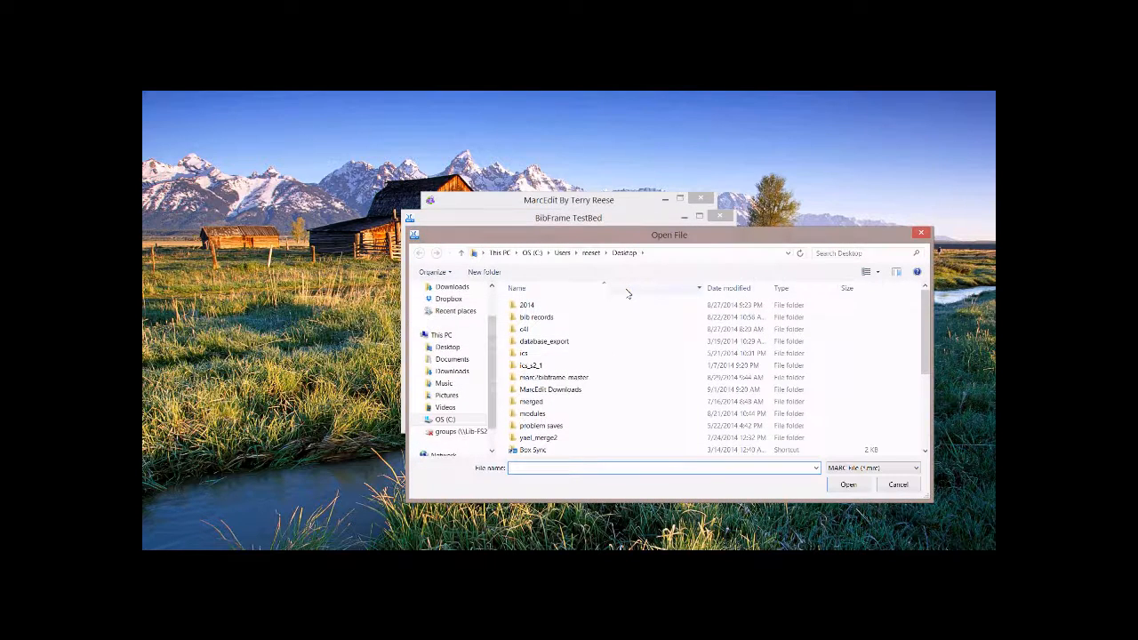
mouse_move(846, 355)
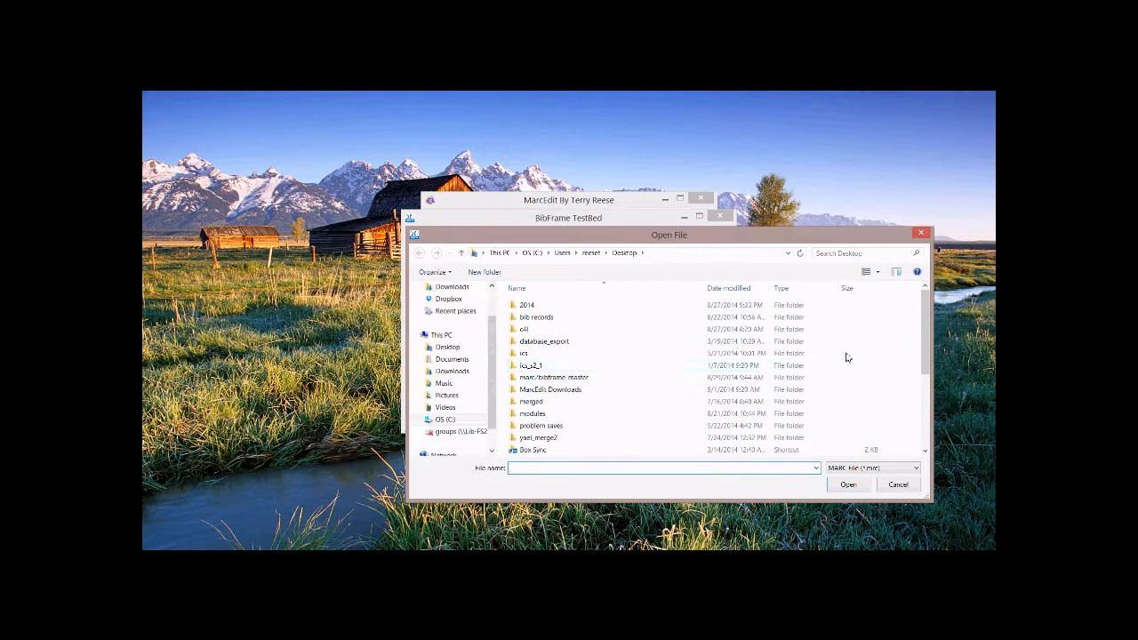
scroll("down", 3)
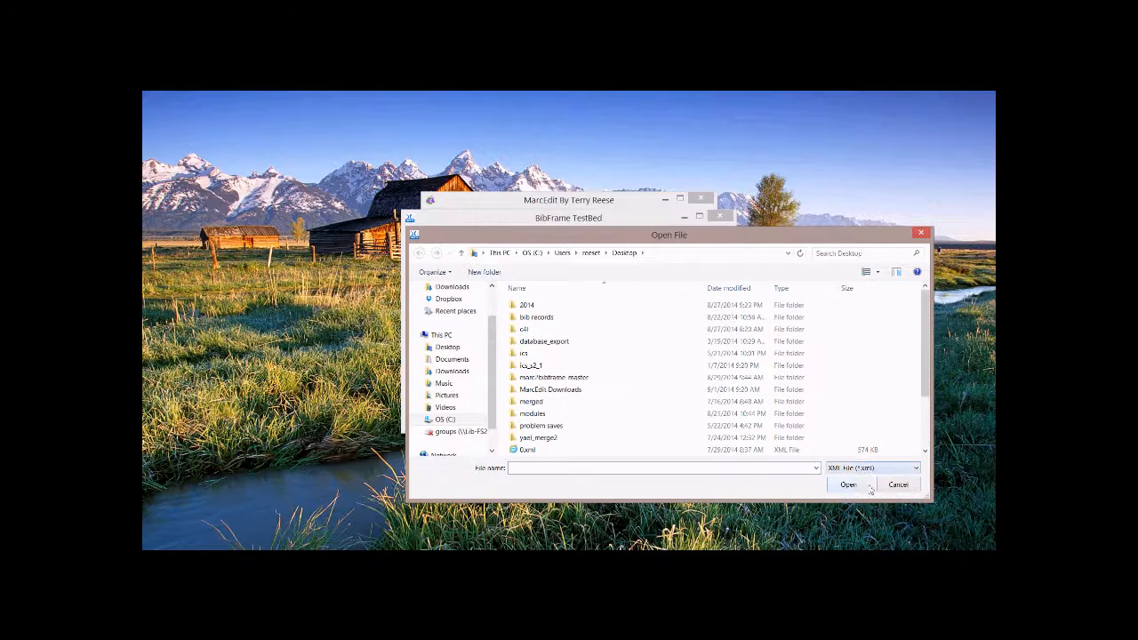
scroll("down", 3)
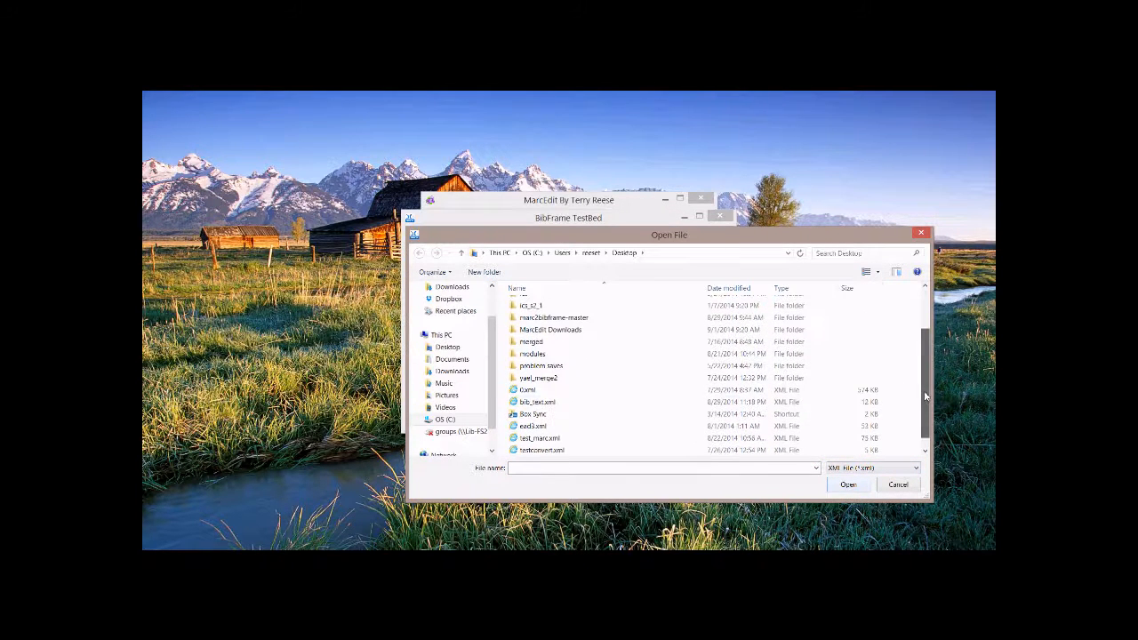
left_click(846, 483)
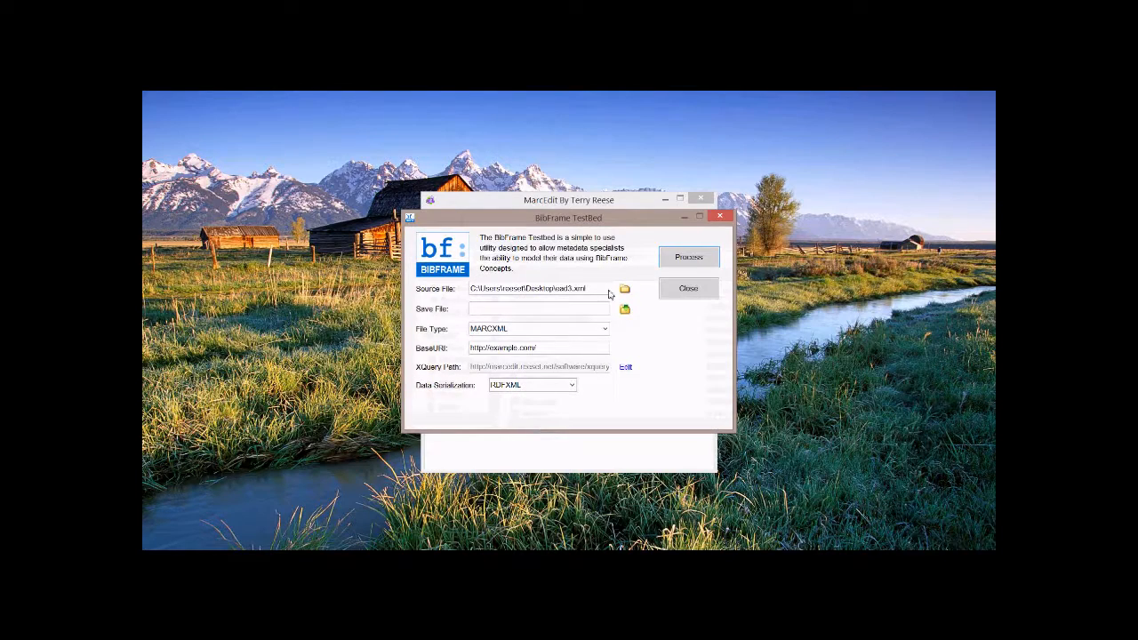
left_click(625, 310)
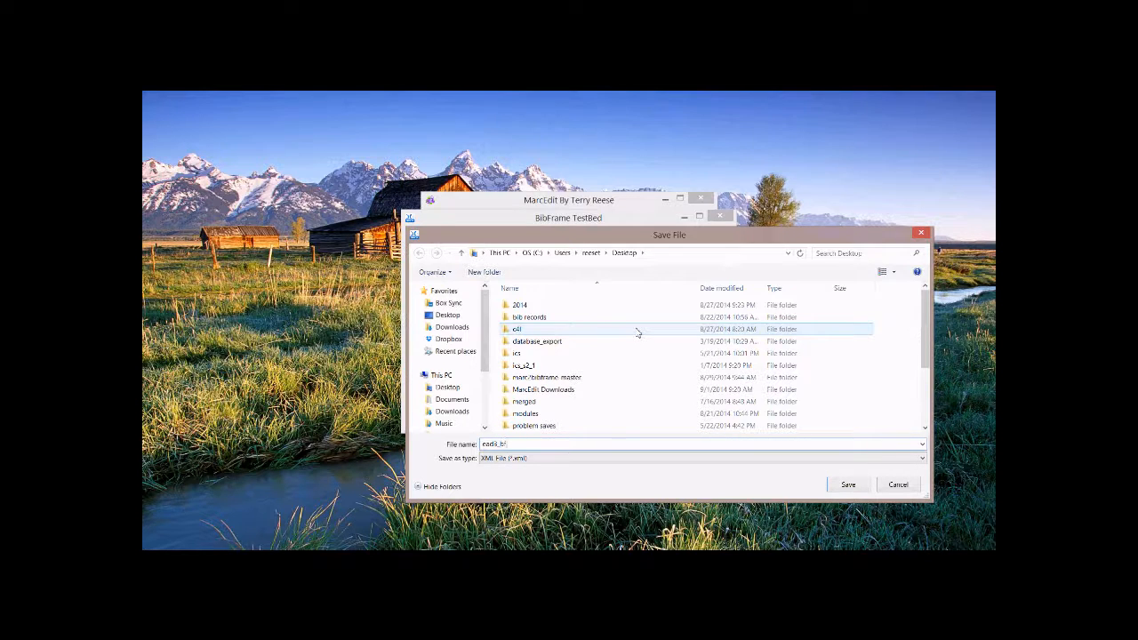
left_click(847, 484)
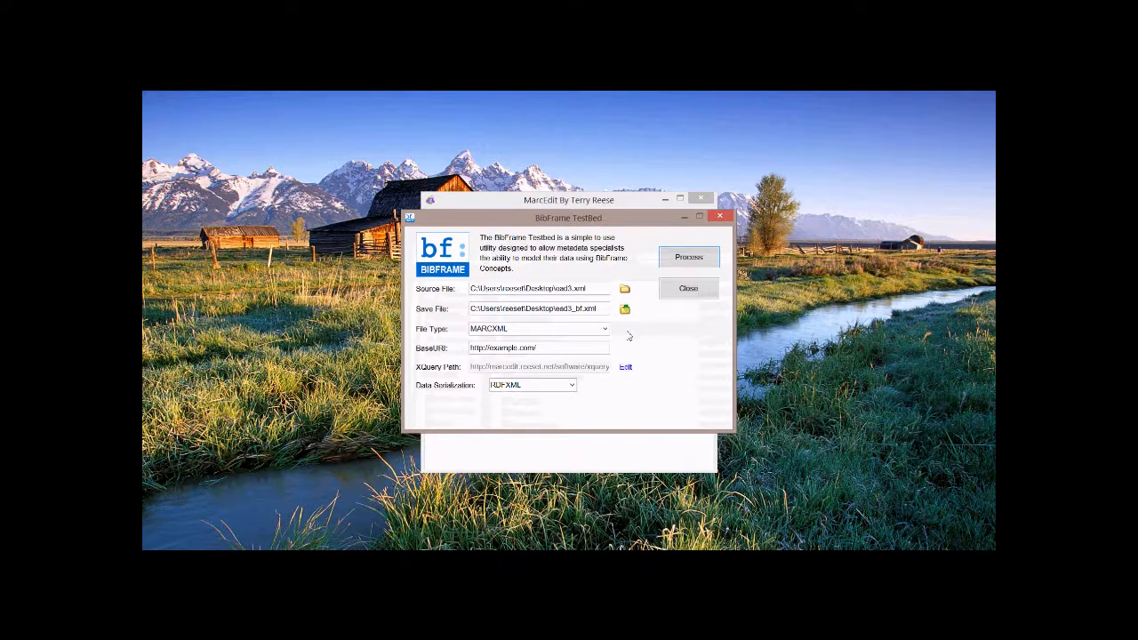
Step: Set the input file type to EAD and convert the file to BibFrame
left_click(605, 329)
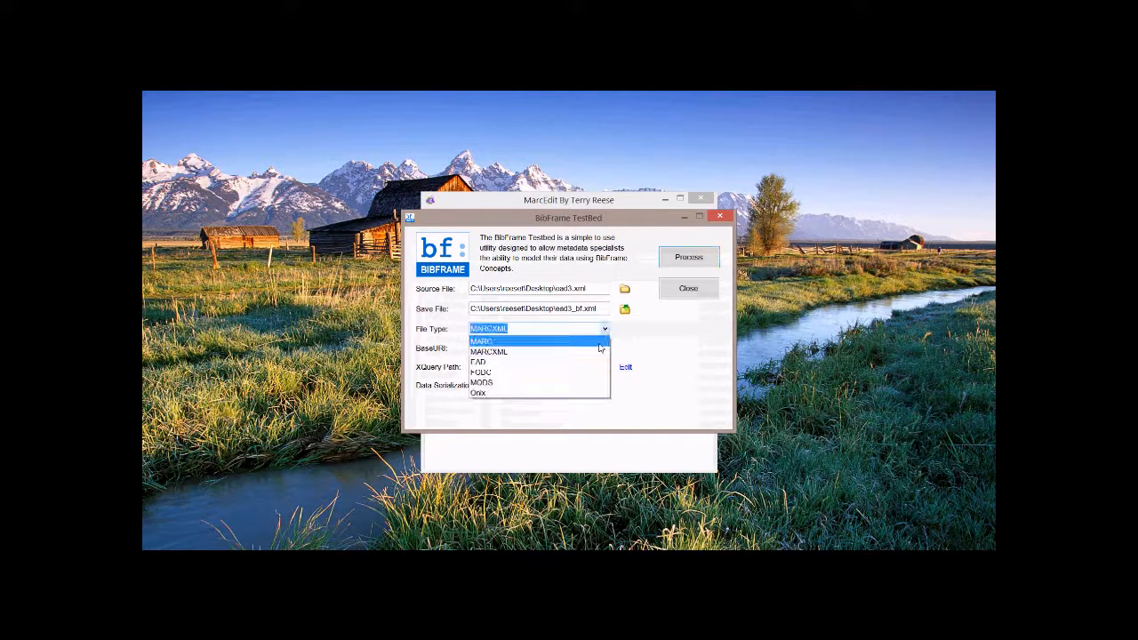
left_click(479, 361)
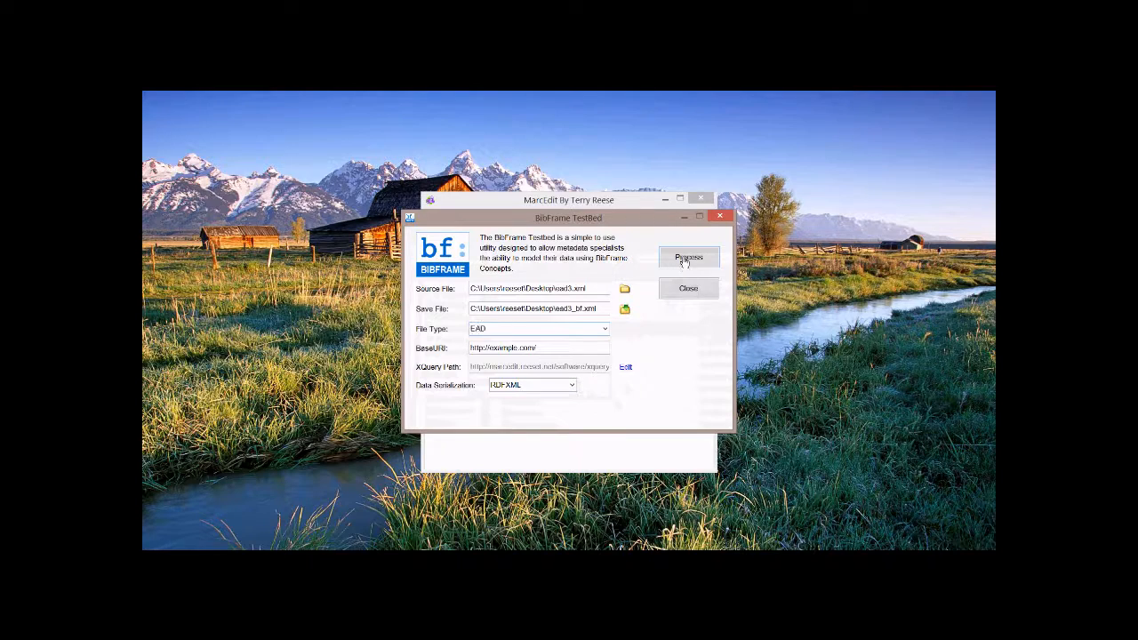
left_click(688, 256)
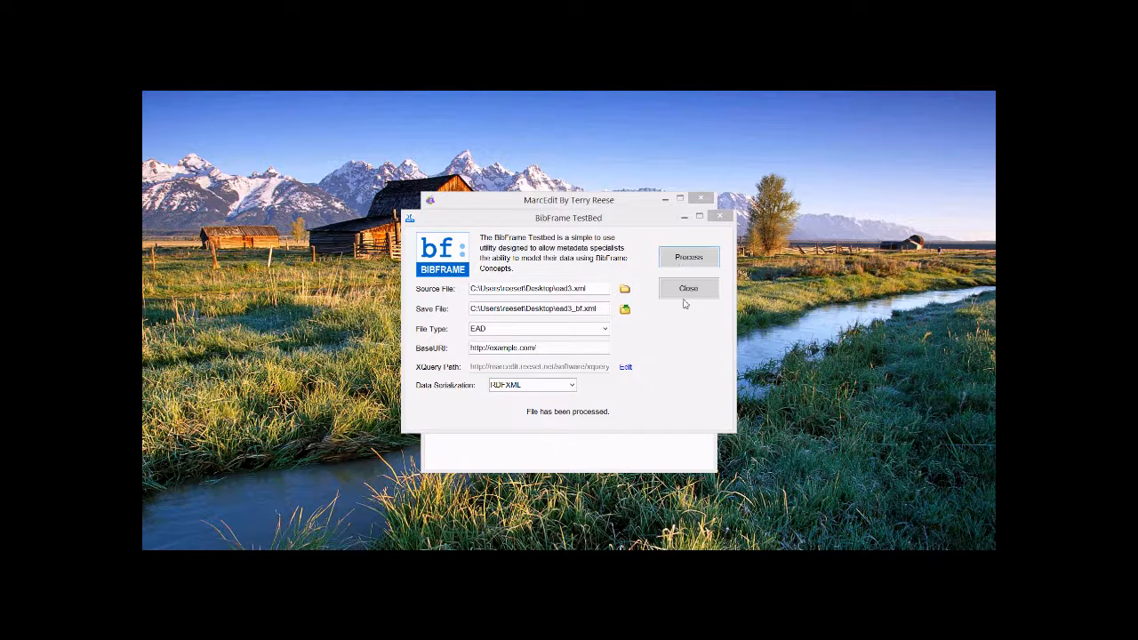
Step: Close the Testbed and browse the Desktop listing to locate the new _bf XML output
left_click(688, 288)
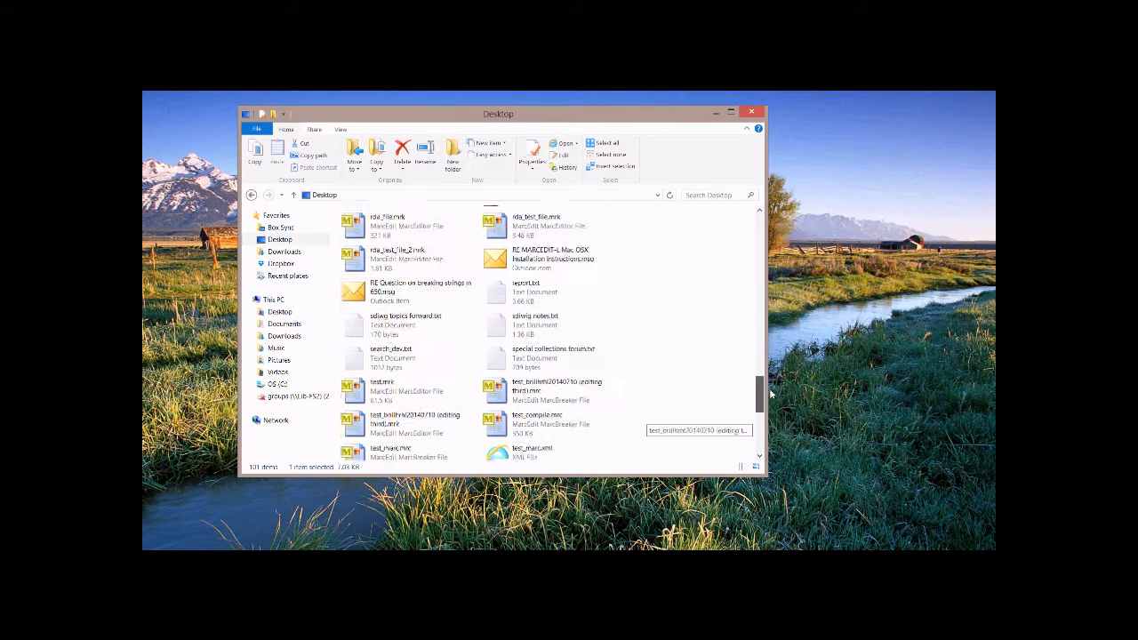
scroll("up", 3)
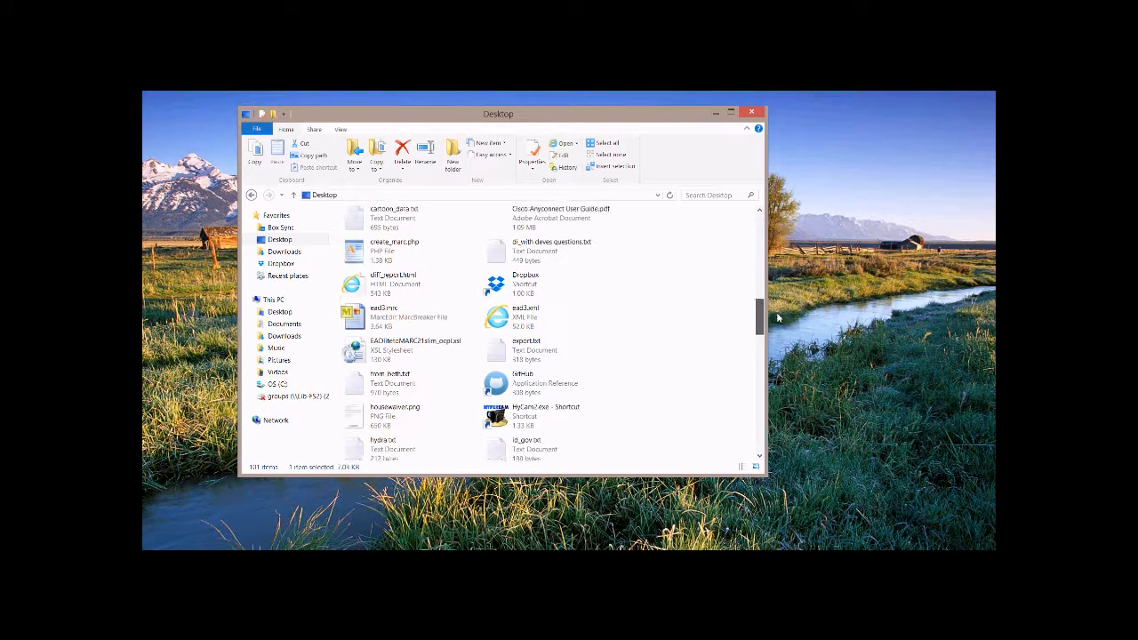
left_click(413, 345)
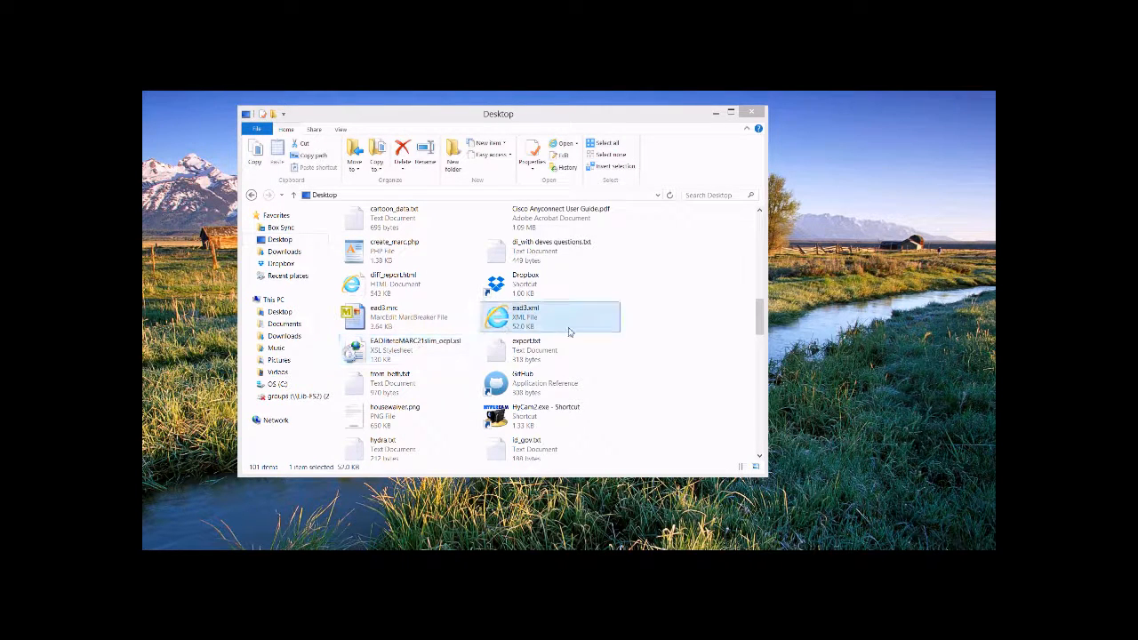
scroll("down", 3)
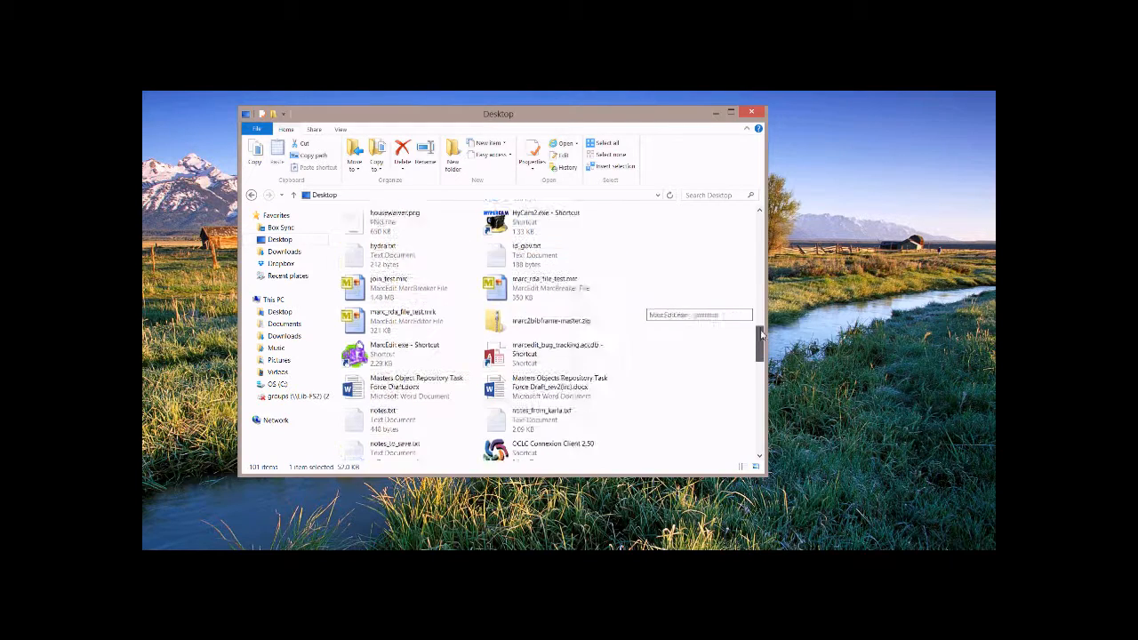
scroll("down", 3)
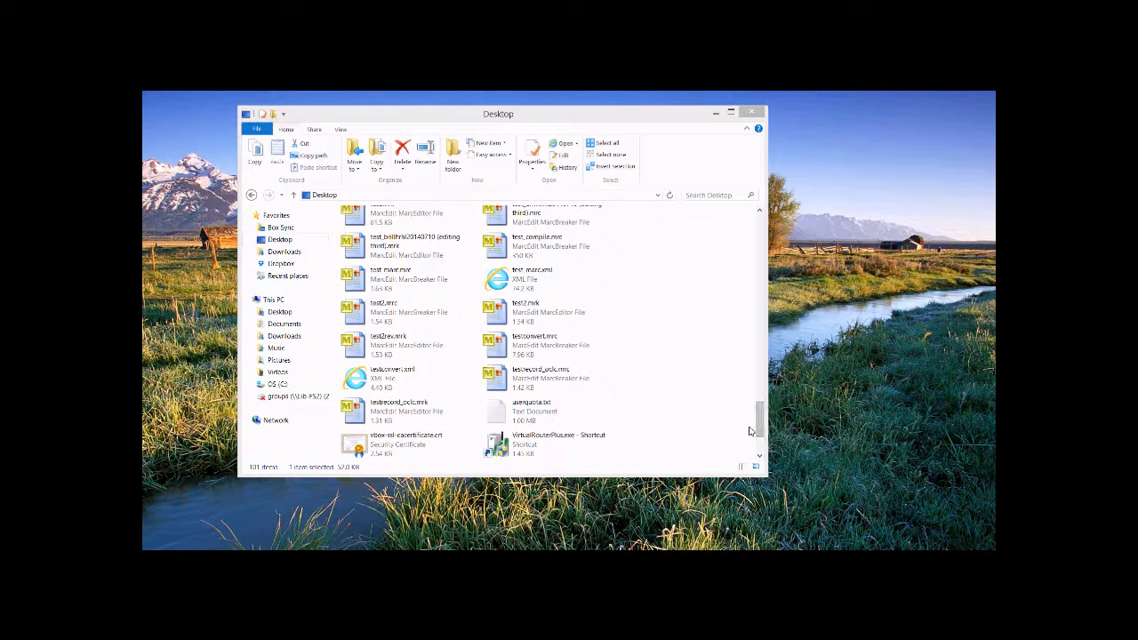
scroll("down", 3)
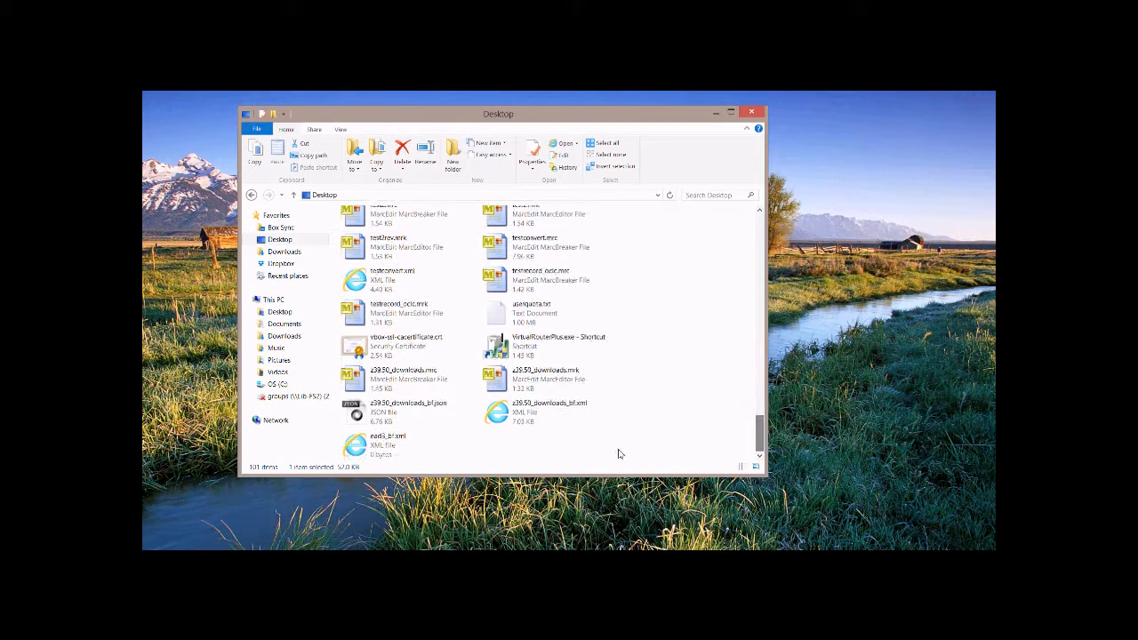
Step: View the EAD-derived BibFrame RDF/XML in Internet Explorer, scrolling through it
double_click(387, 441)
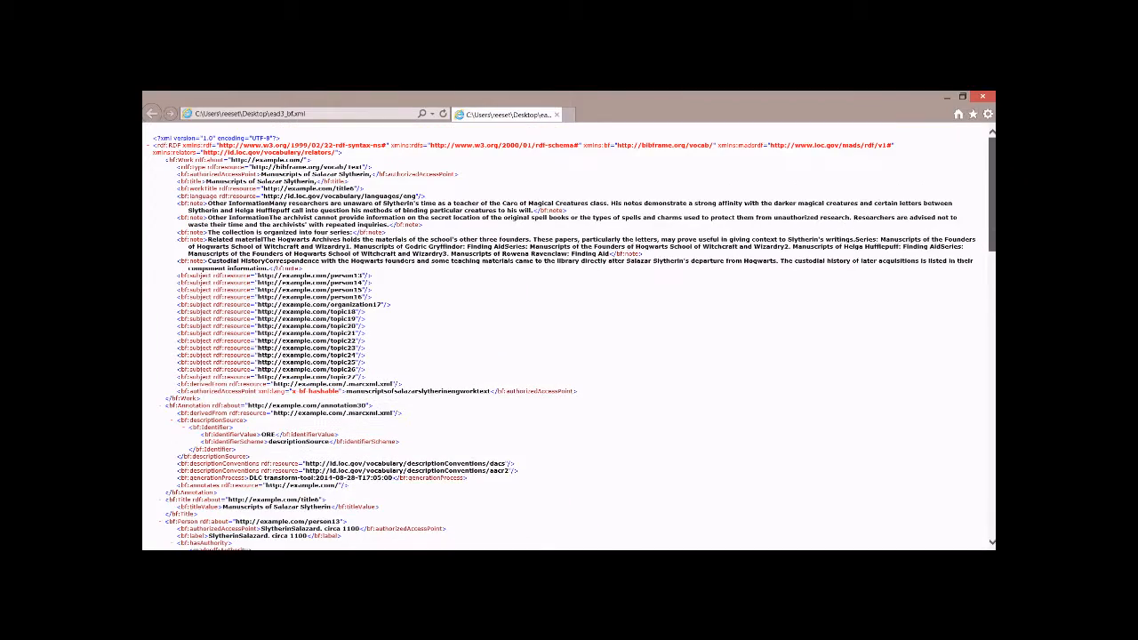
scroll("down", 3)
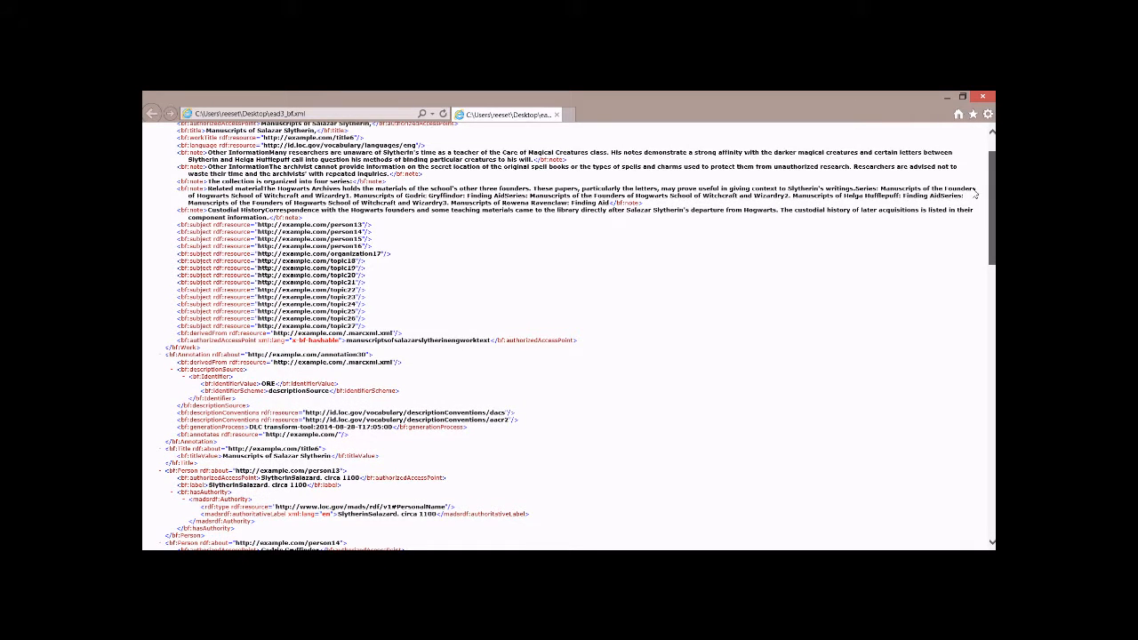
scroll("up", 3)
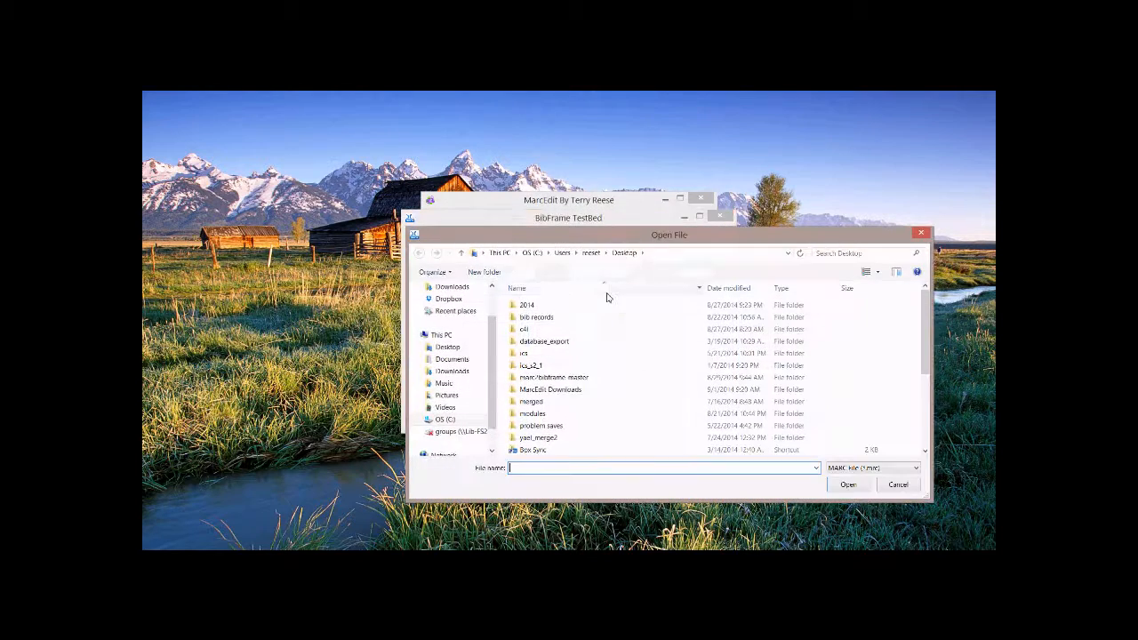
Step: Set the suggested z3950 downloads output name as the Testbed save file
scroll("down", 3)
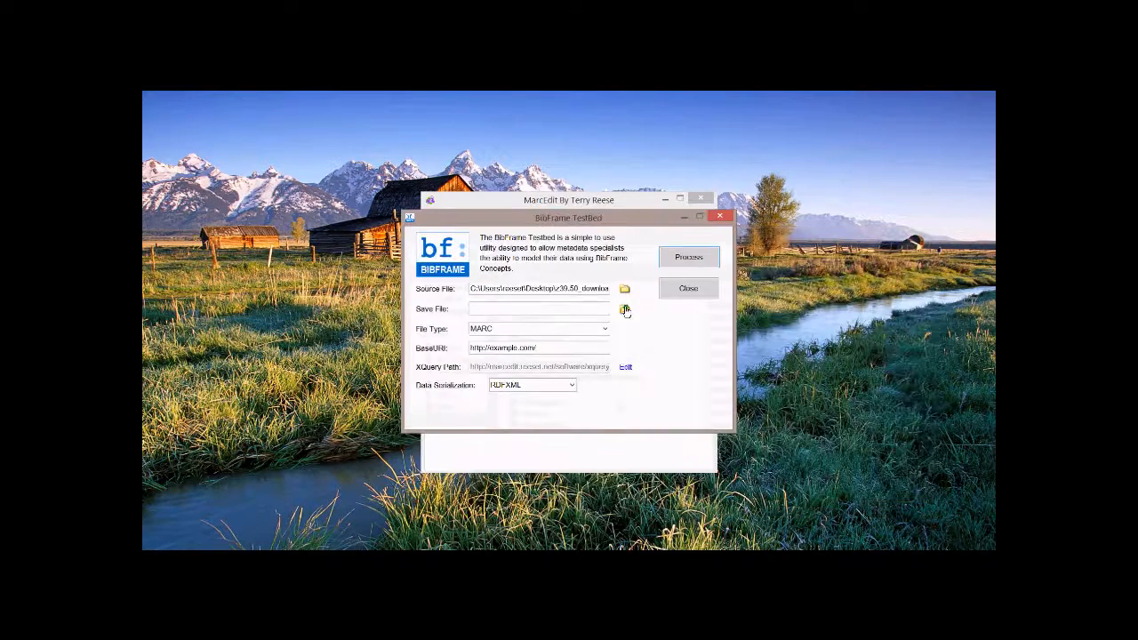
left_click(626, 310)
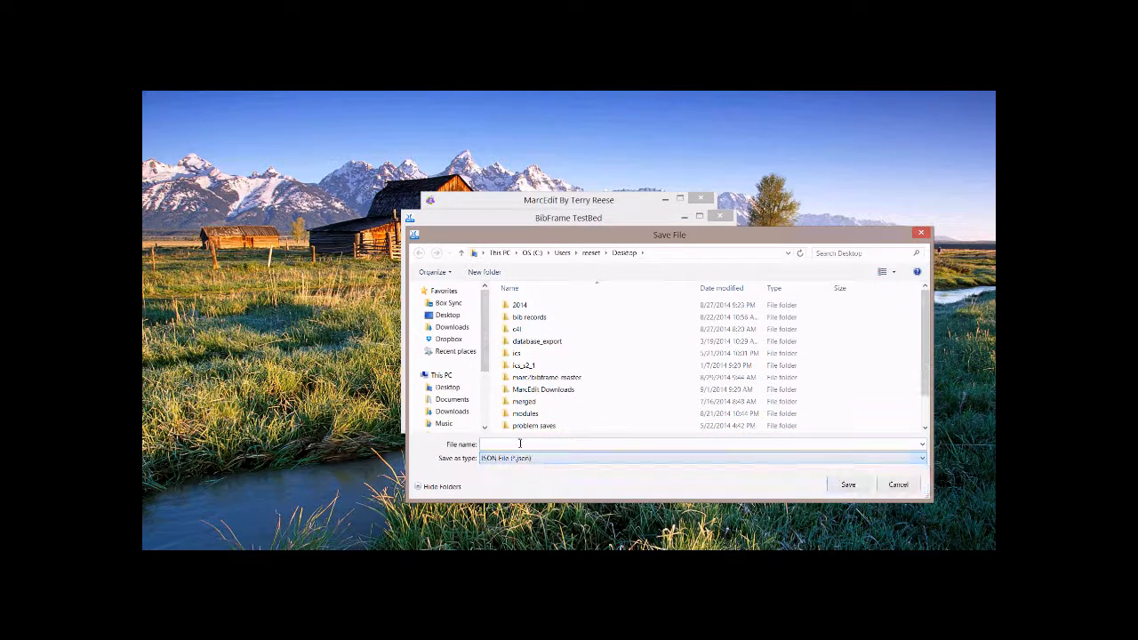
type("z")
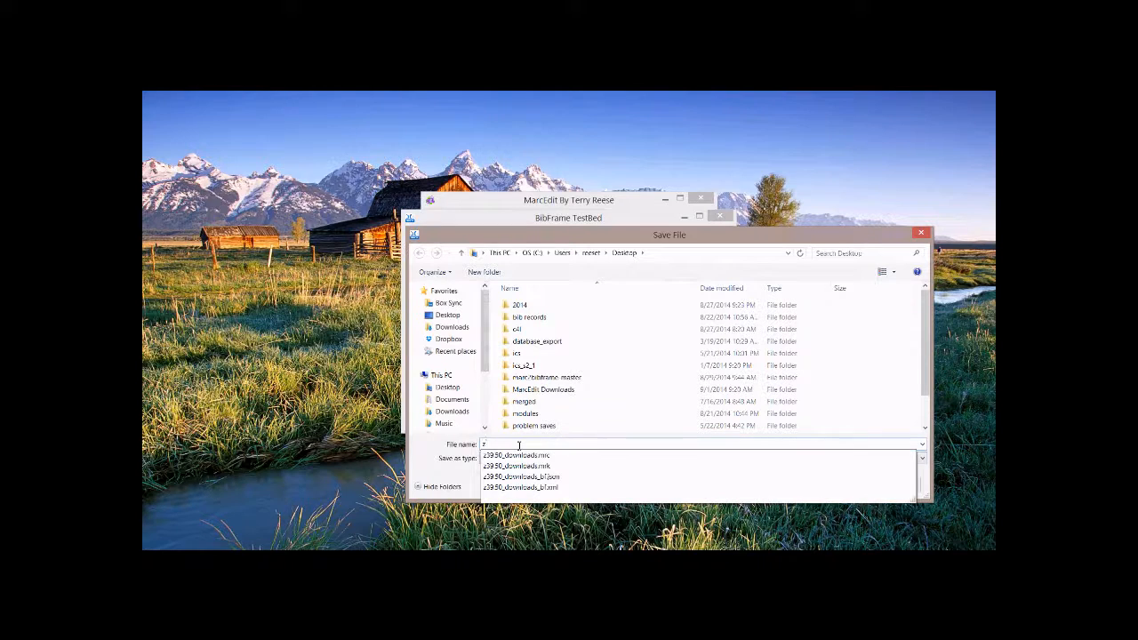
left_click(522, 477)
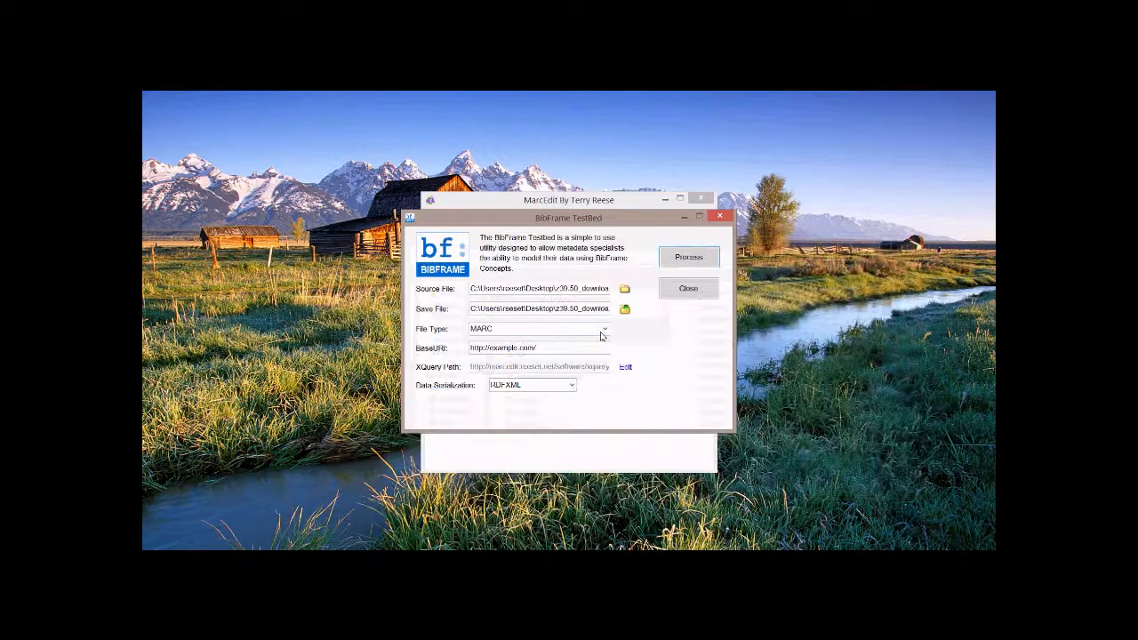
Step: Convert the z3950 MARC file with exhibitJSON serialization and close the Testbed
left_click(569, 384)
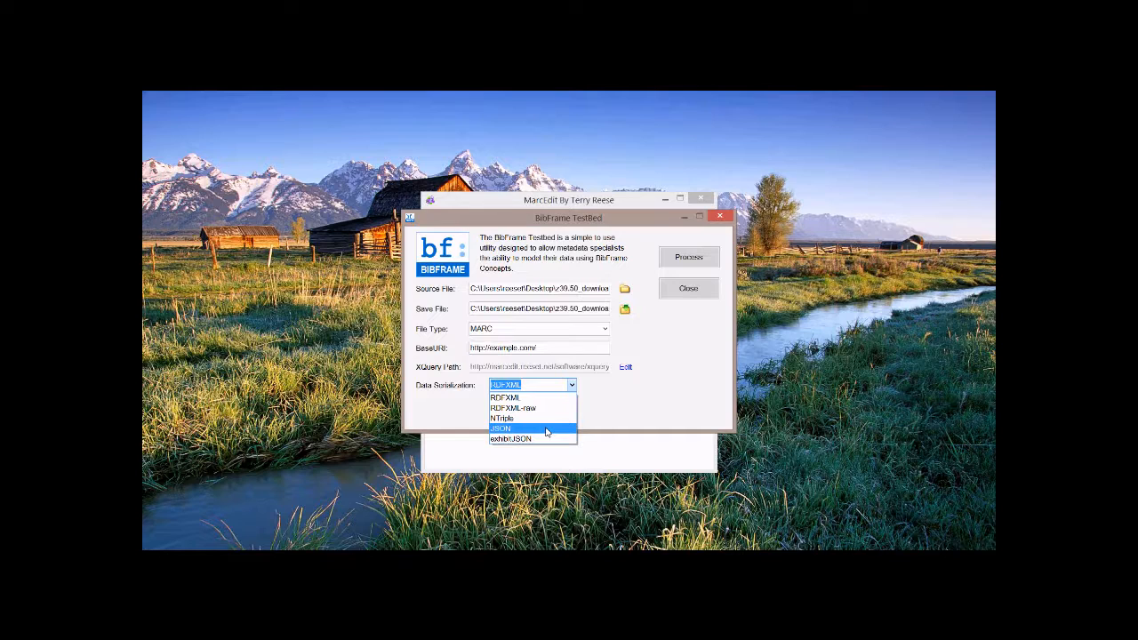
mouse_move(516, 439)
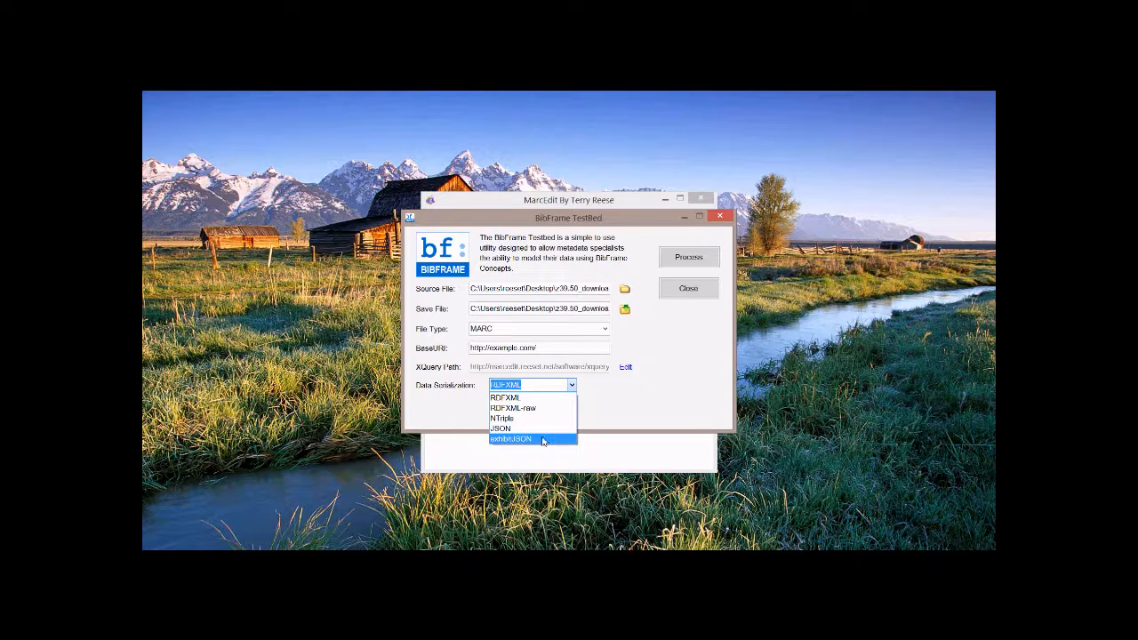
left_click(516, 439)
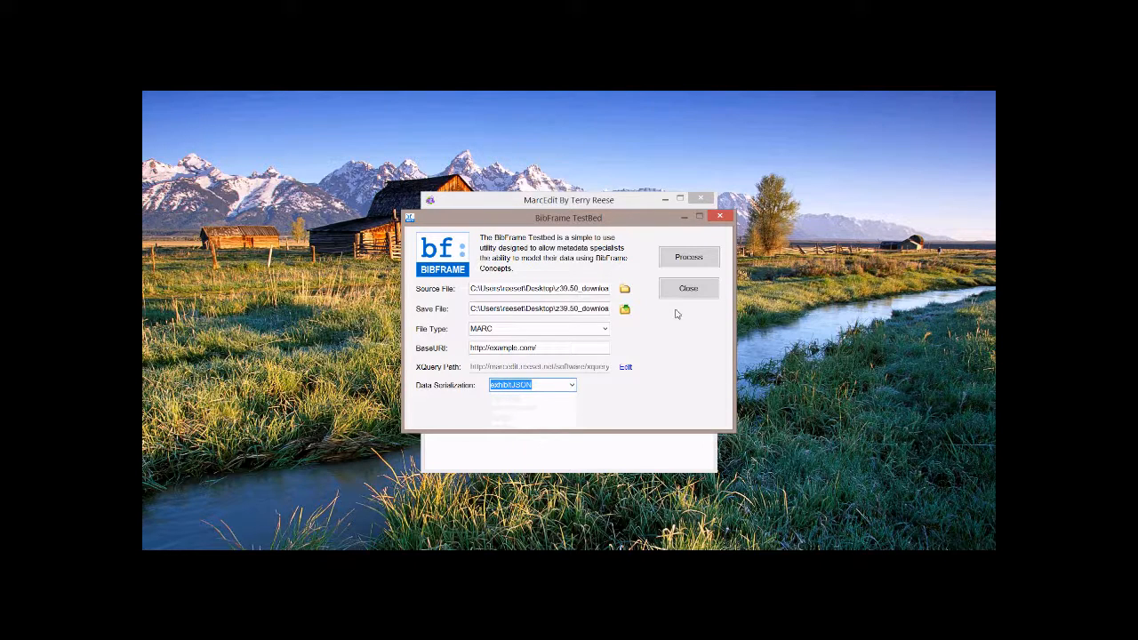
left_click(688, 256)
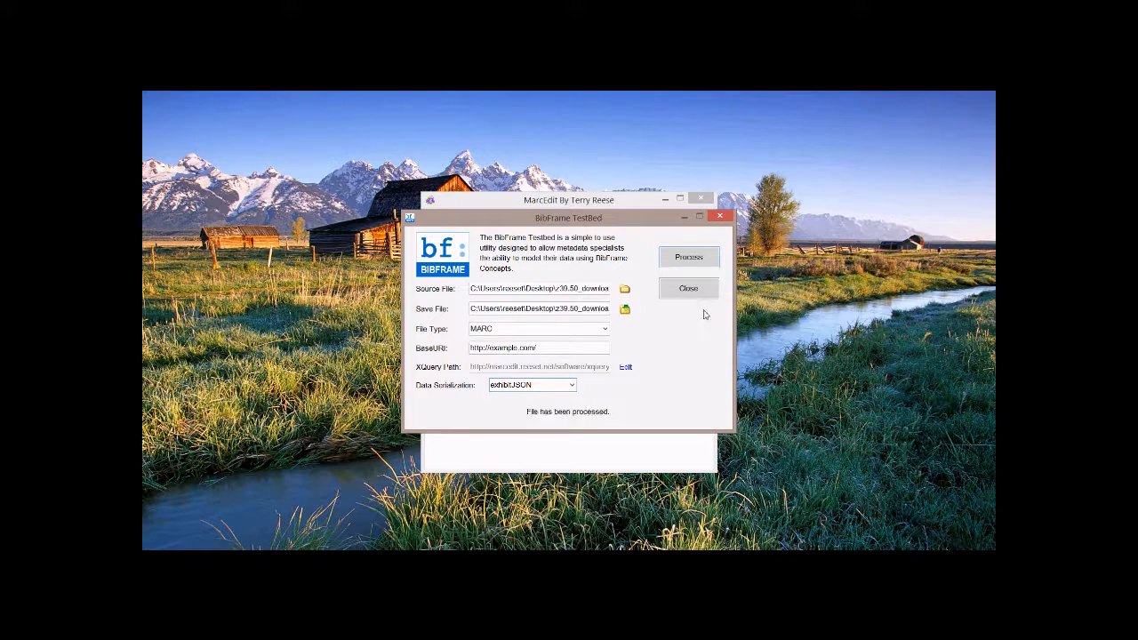
left_click(688, 288)
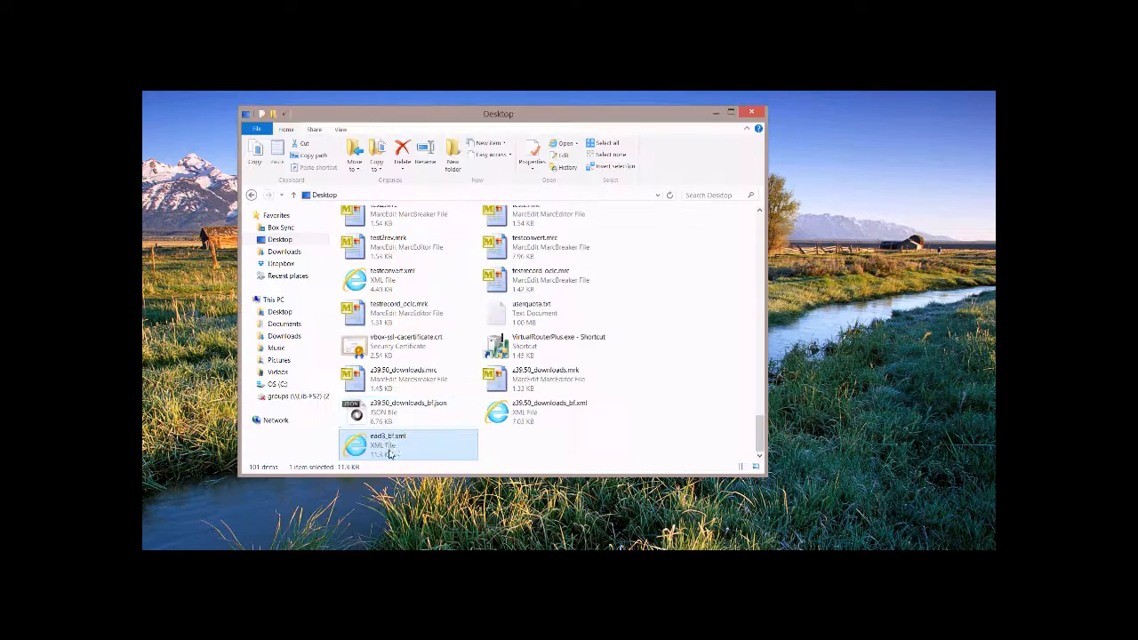
right_click(425, 416)
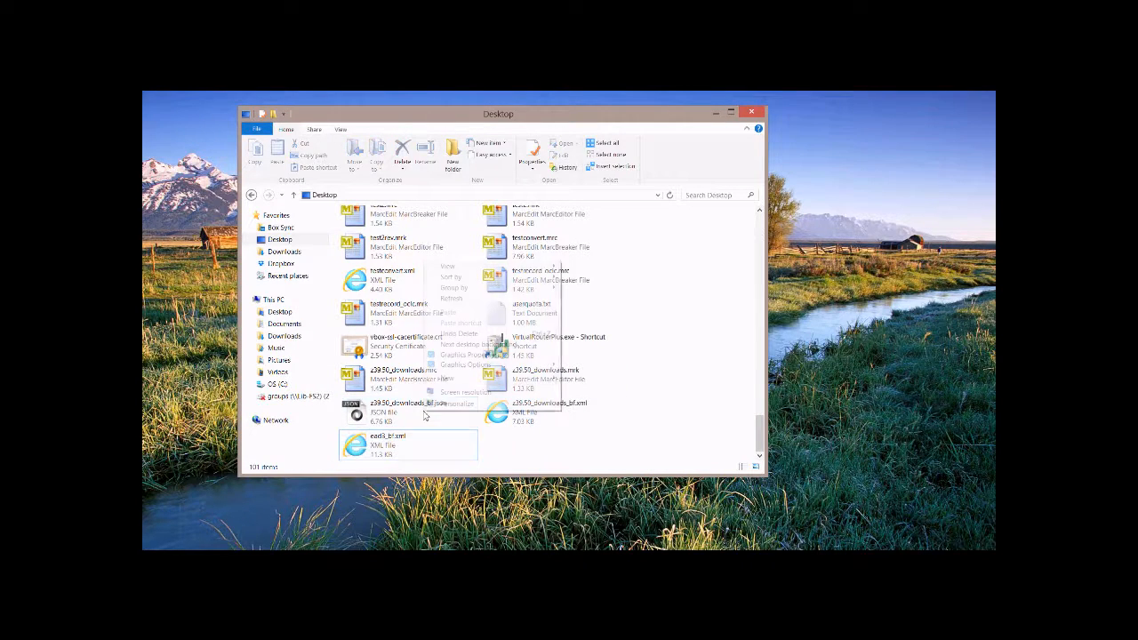
right_click(384, 413)
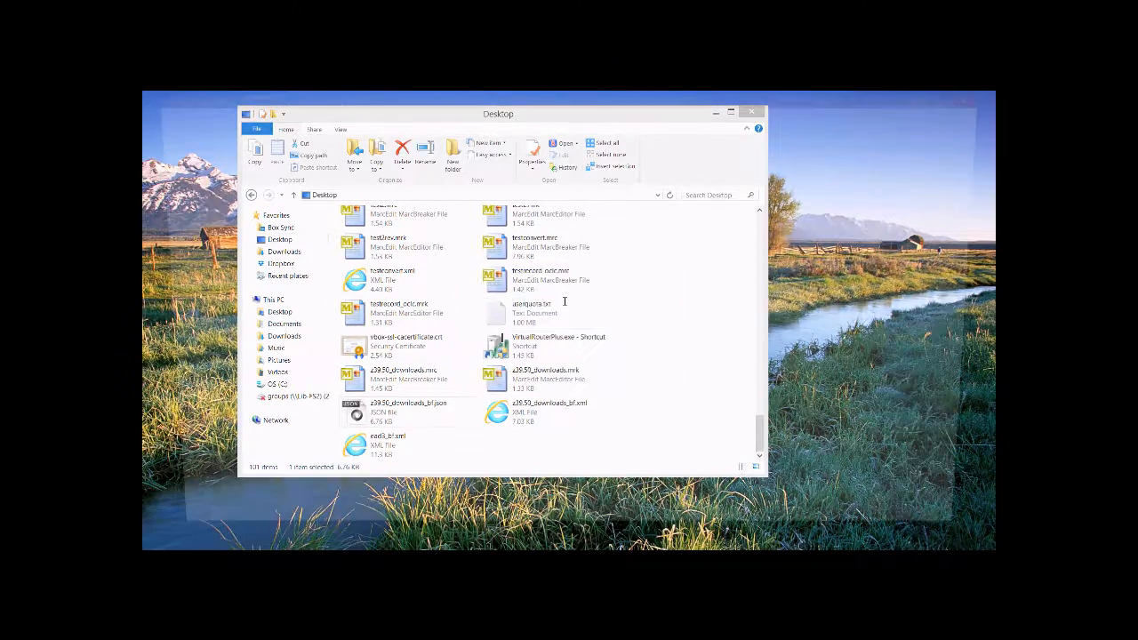
Step: View the exhibit JSON output file in oXygen, scrolling through its contents
double_click(409, 402)
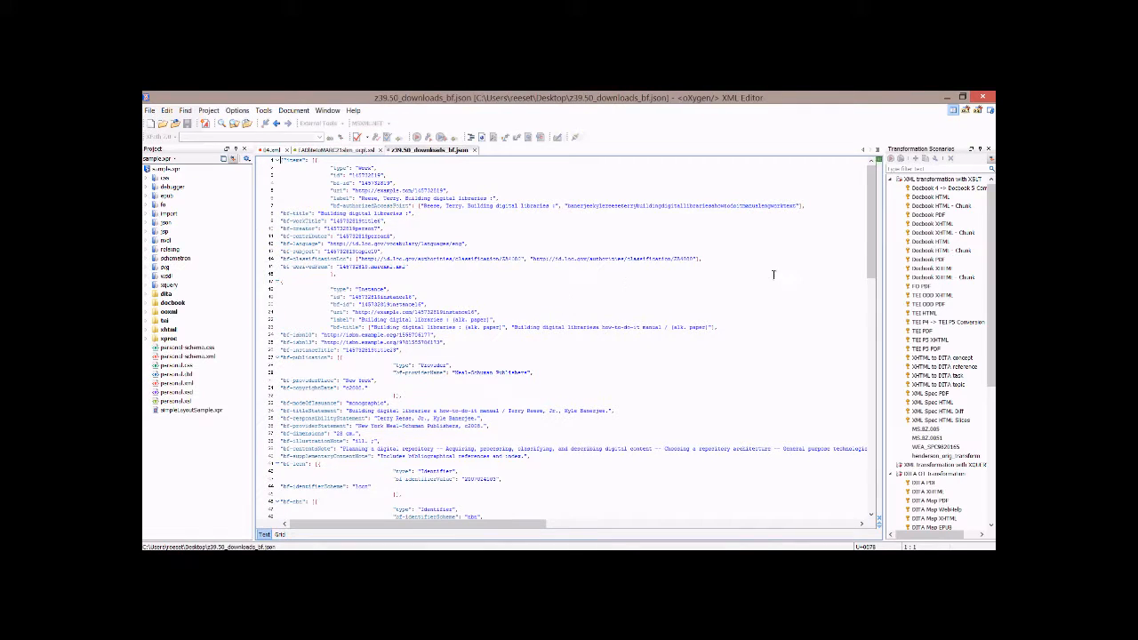
scroll("down", 3)
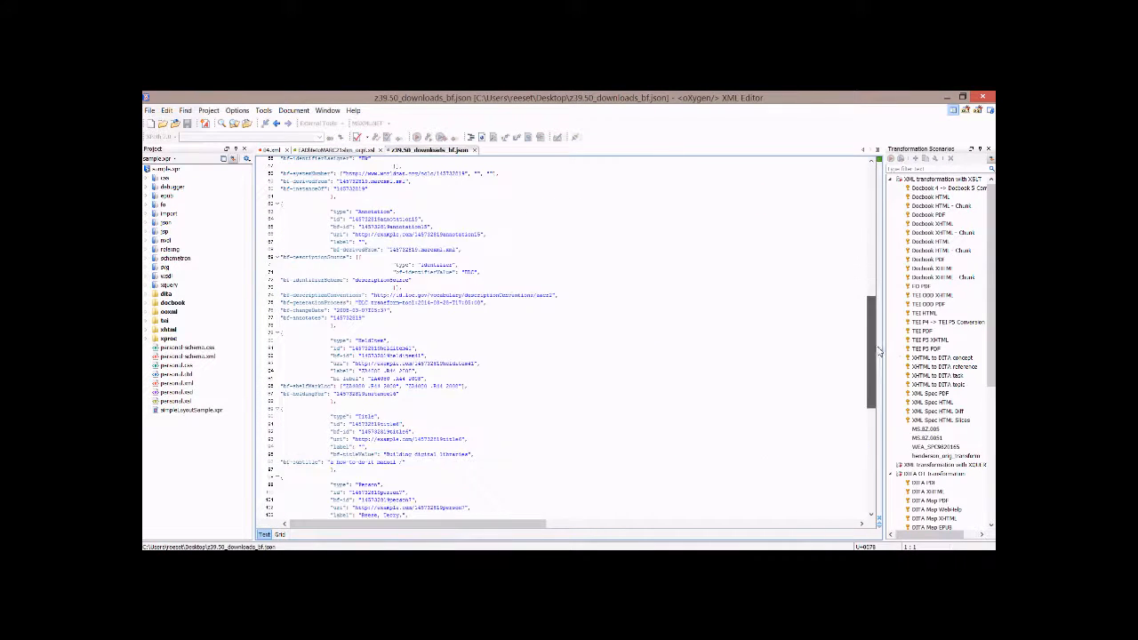
scroll("down", 3)
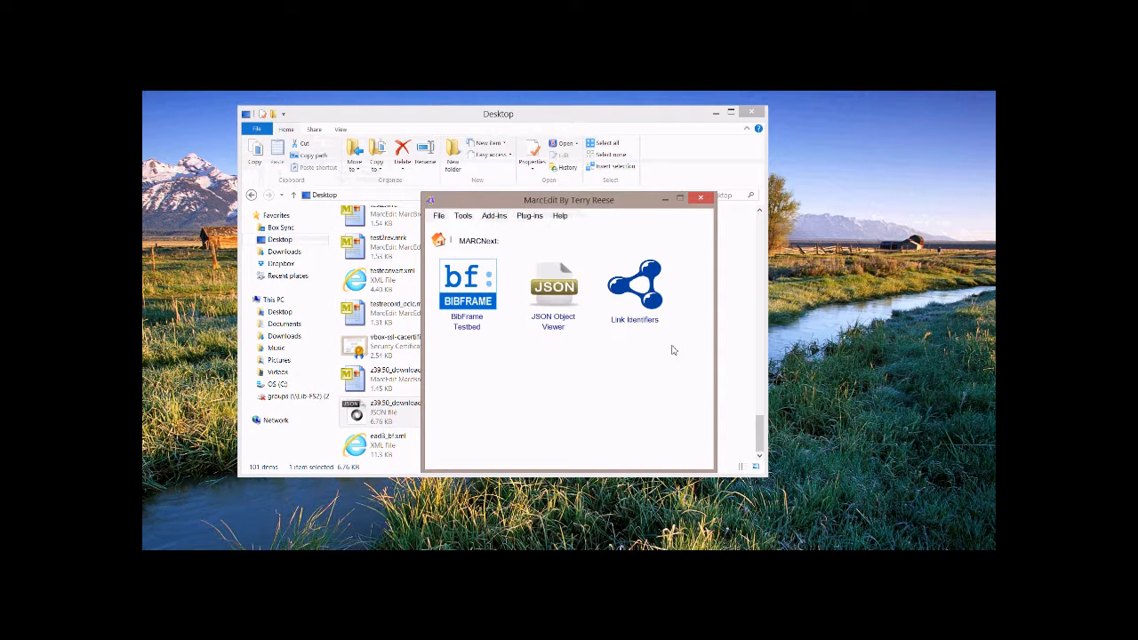
Step: In the BibFrame Testbed, pick the z3950 source and output names and process with plain JSON
double_click(466, 284)
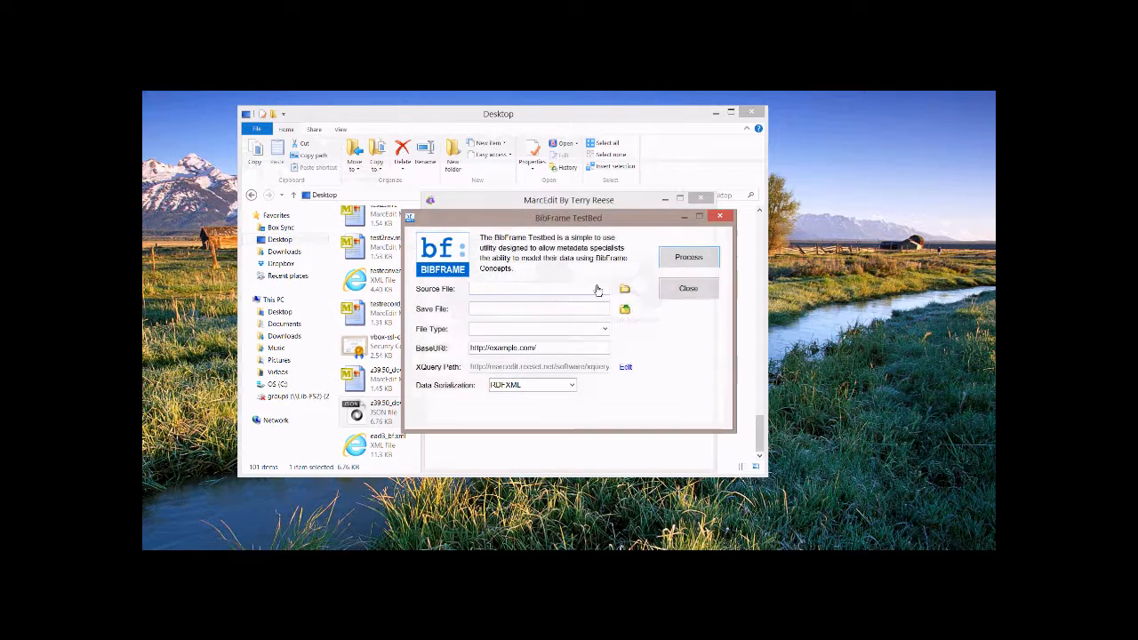
left_click(625, 288)
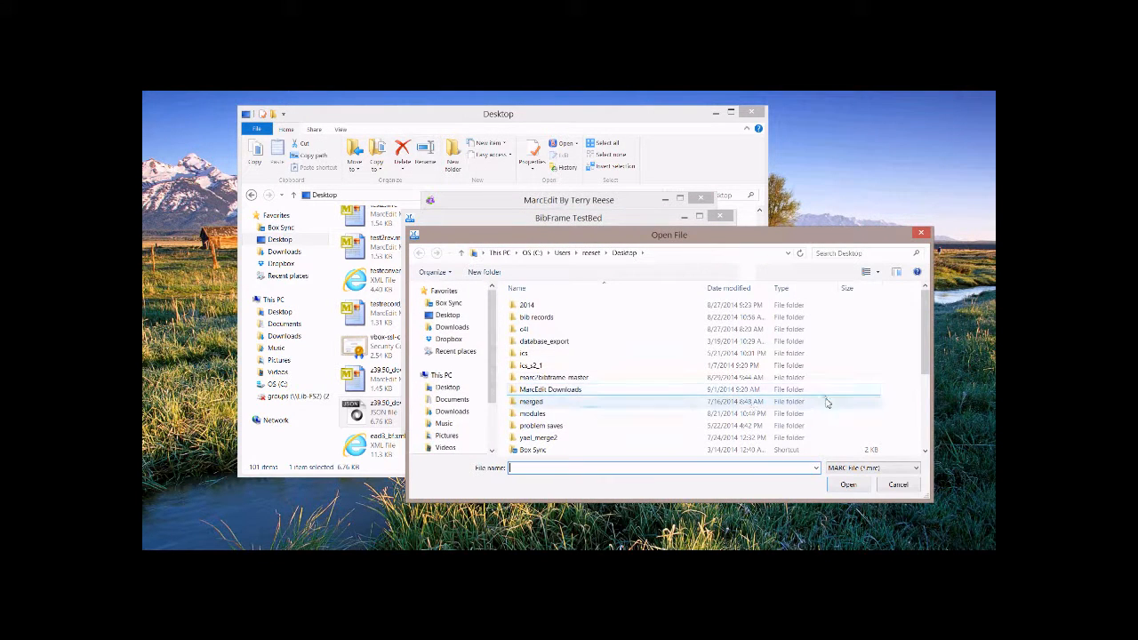
scroll("down", 3)
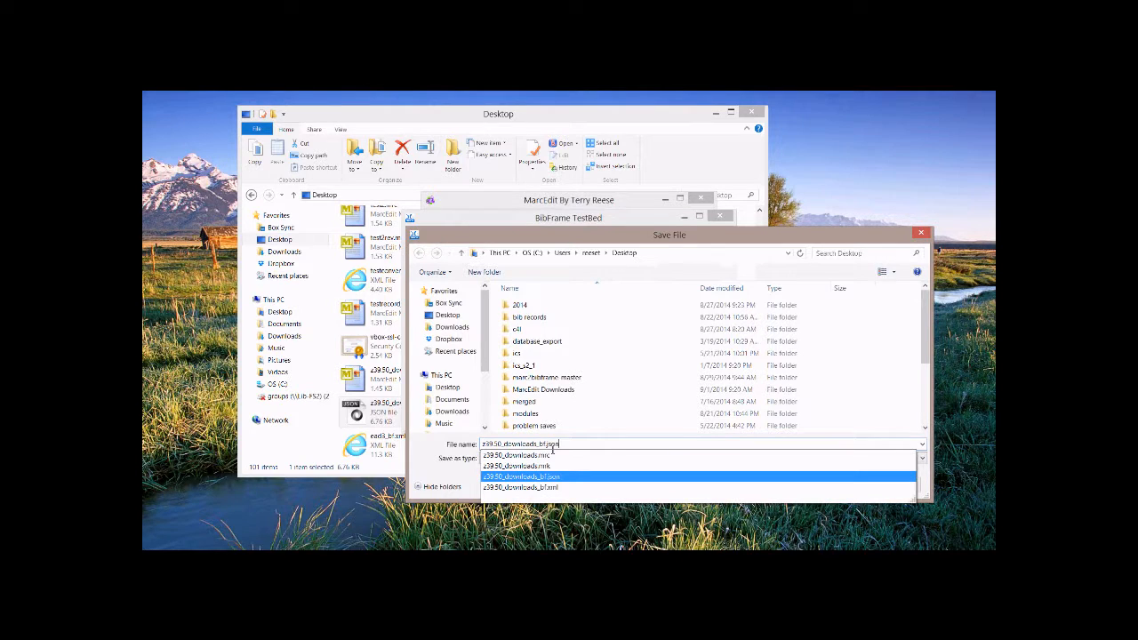
left_click(523, 487)
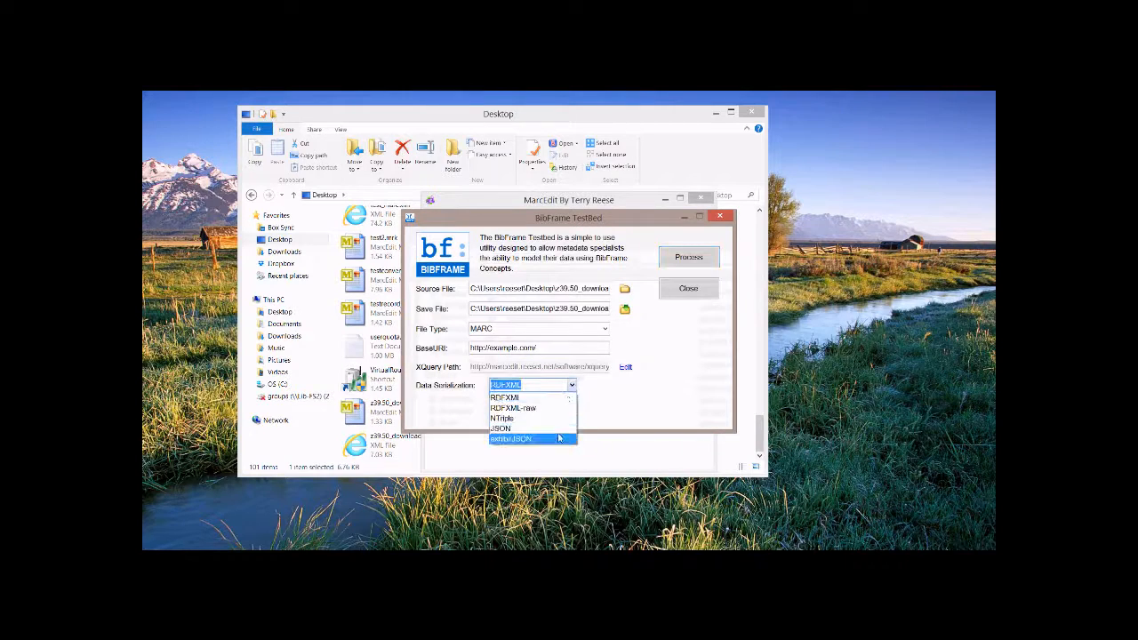
left_click(688, 256)
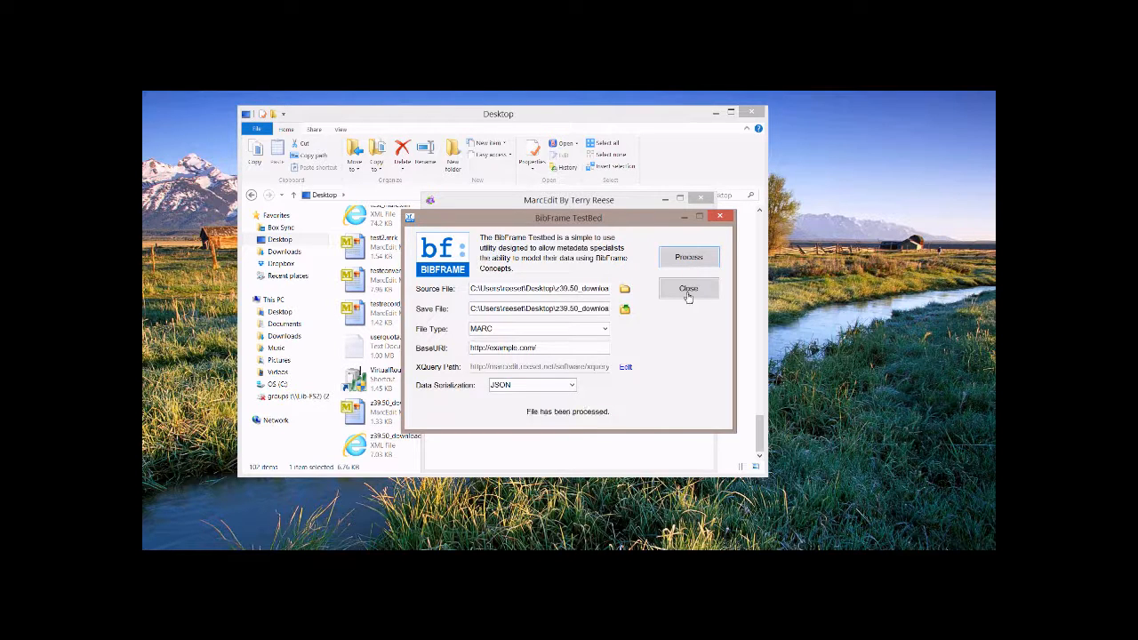
Step: Close the Testbed and open the noexhibit JSON file with oXygen XML Editor
left_click(688, 288)
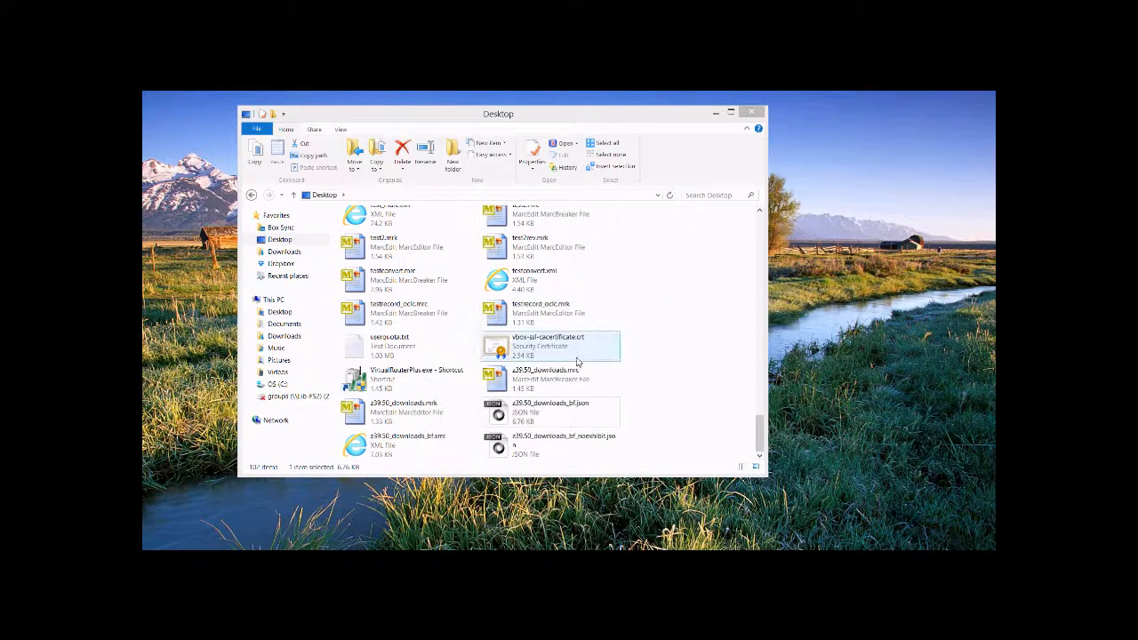
right_click(547, 346)
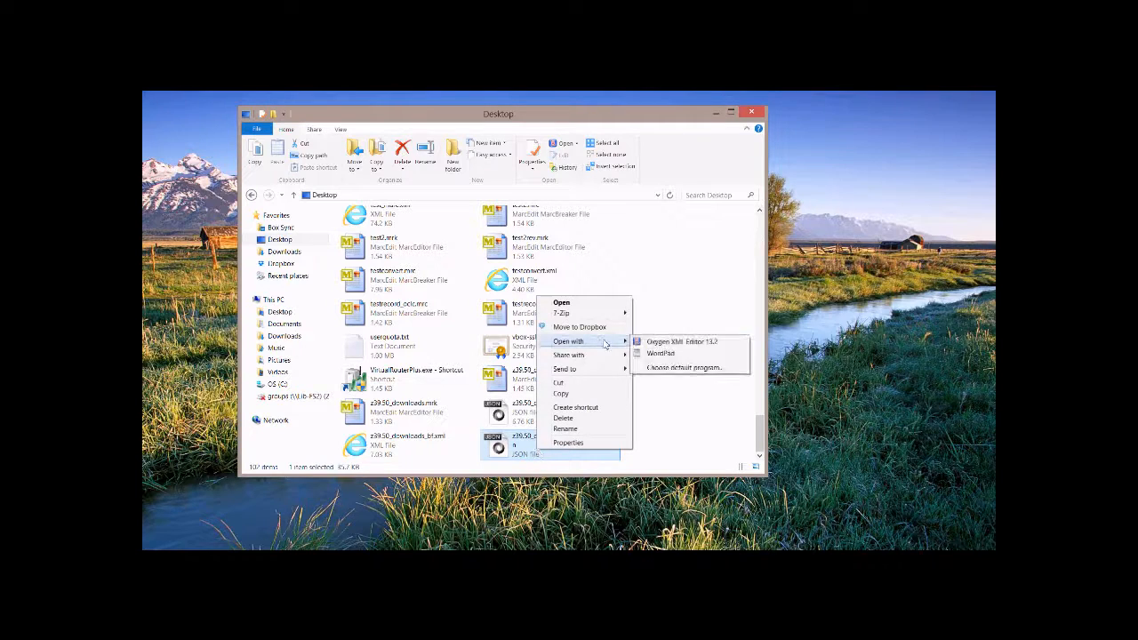
left_click(679, 341)
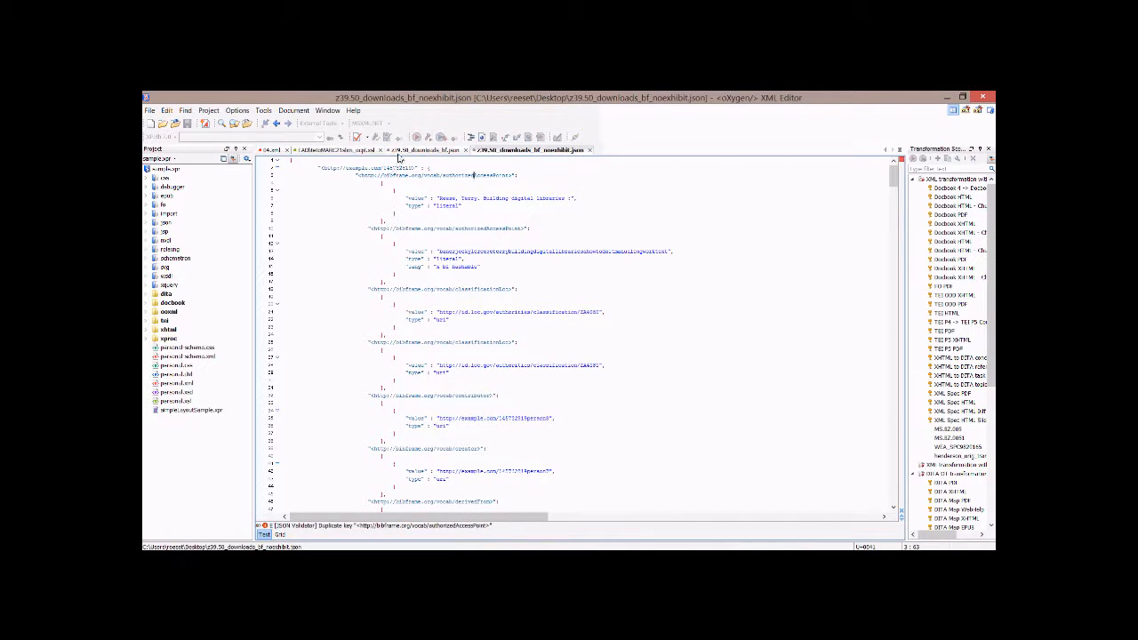
Step: Compare the plain JSON and exhibit JSON outputs side by side in oXygen
left_click(434, 149)
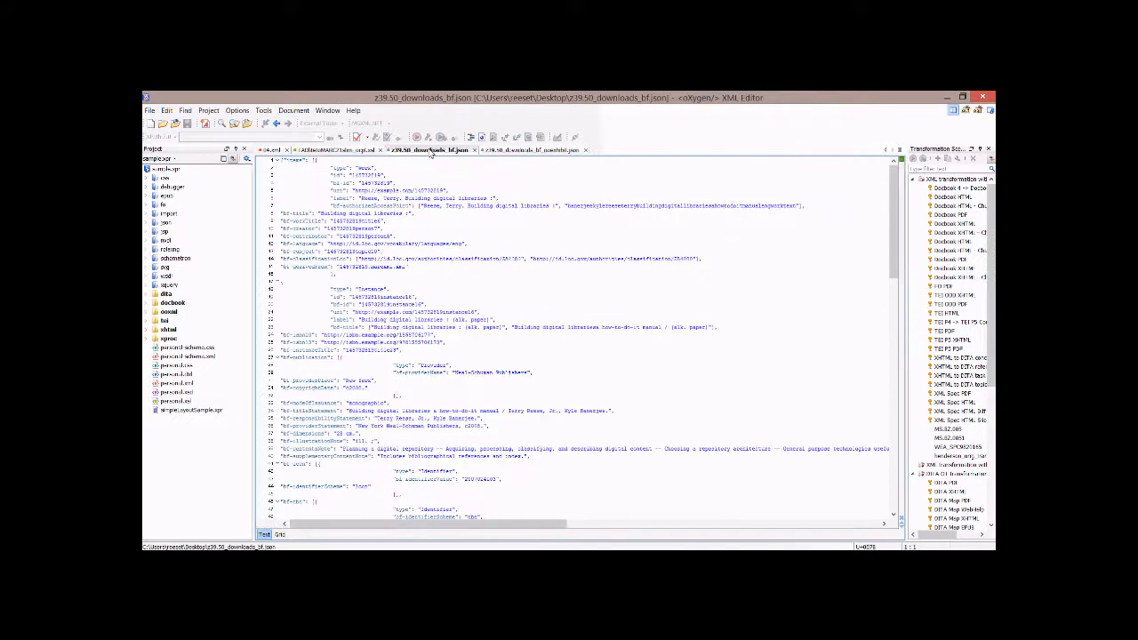
left_click(534, 149)
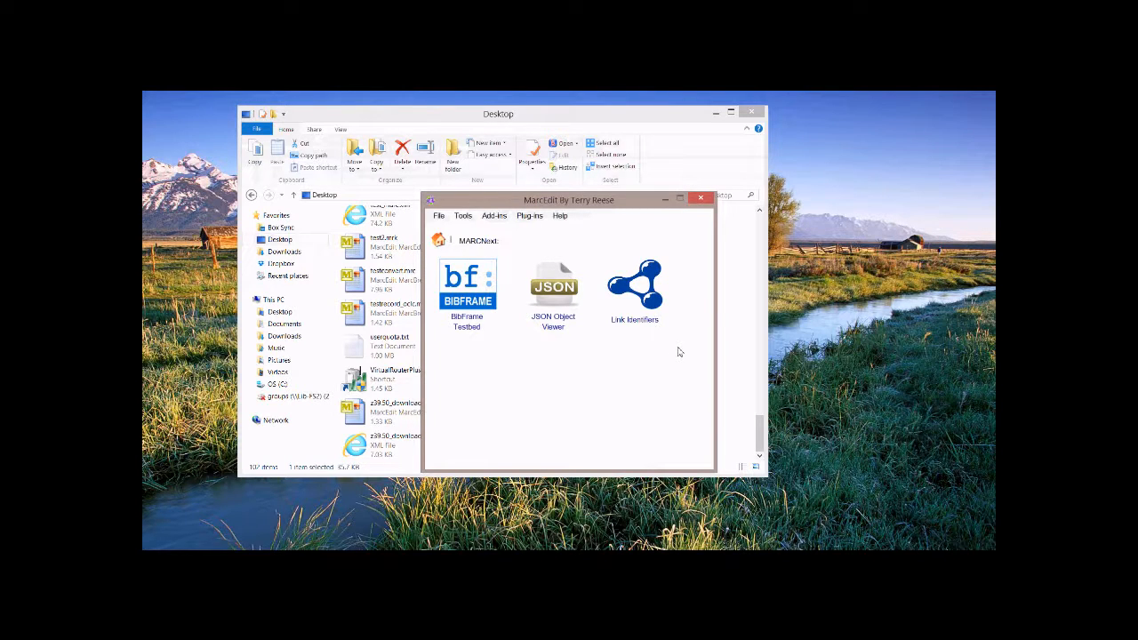
double_click(466, 285)
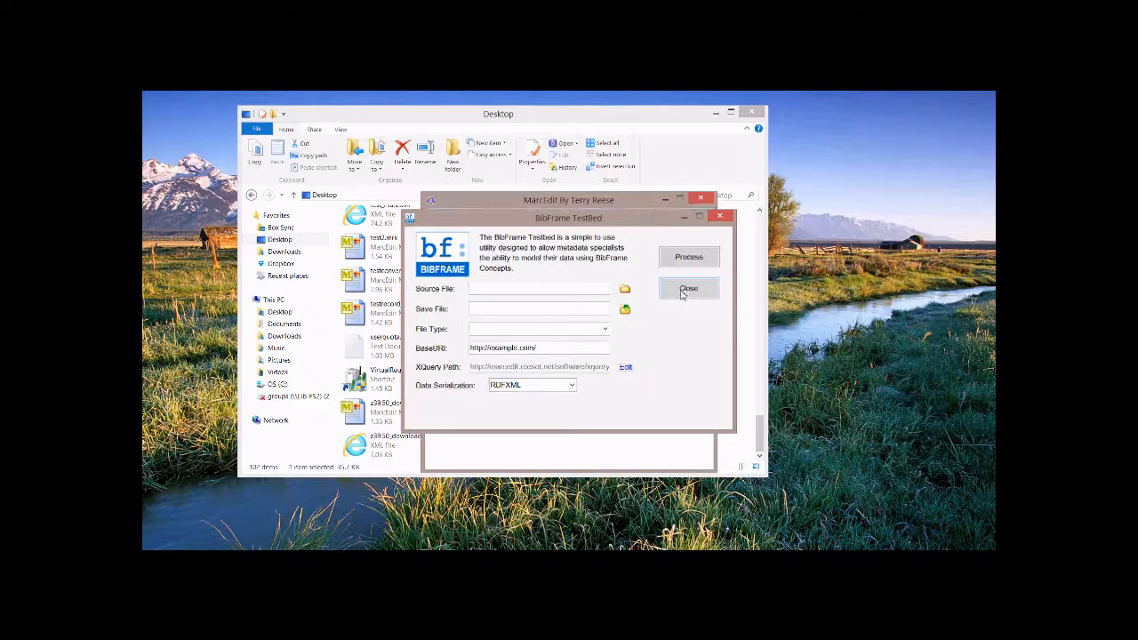
left_click(689, 288)
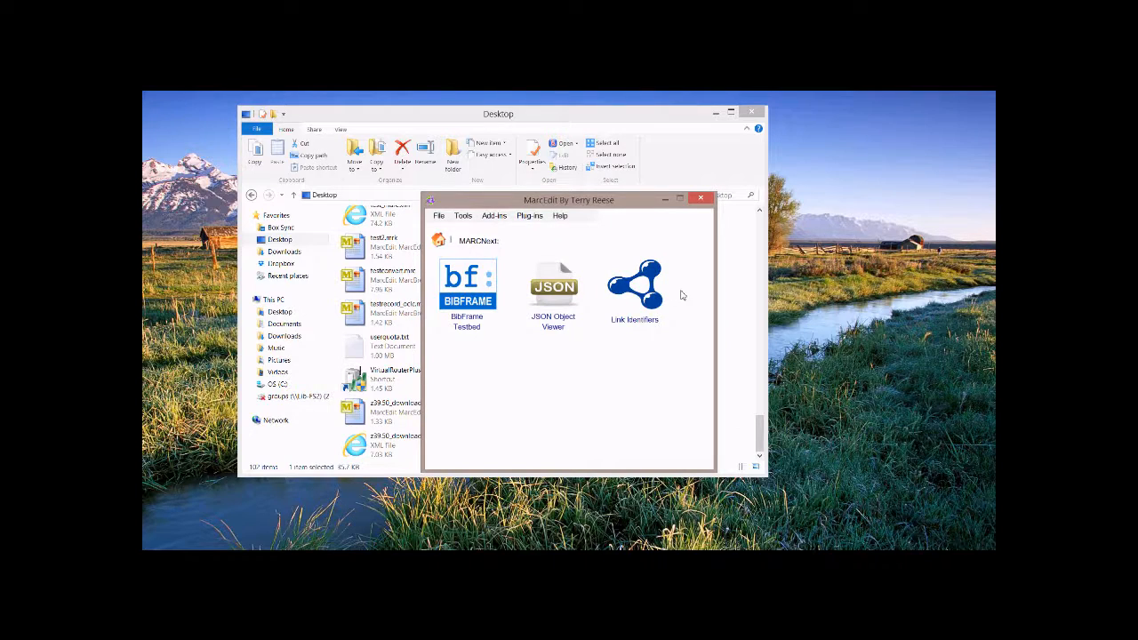